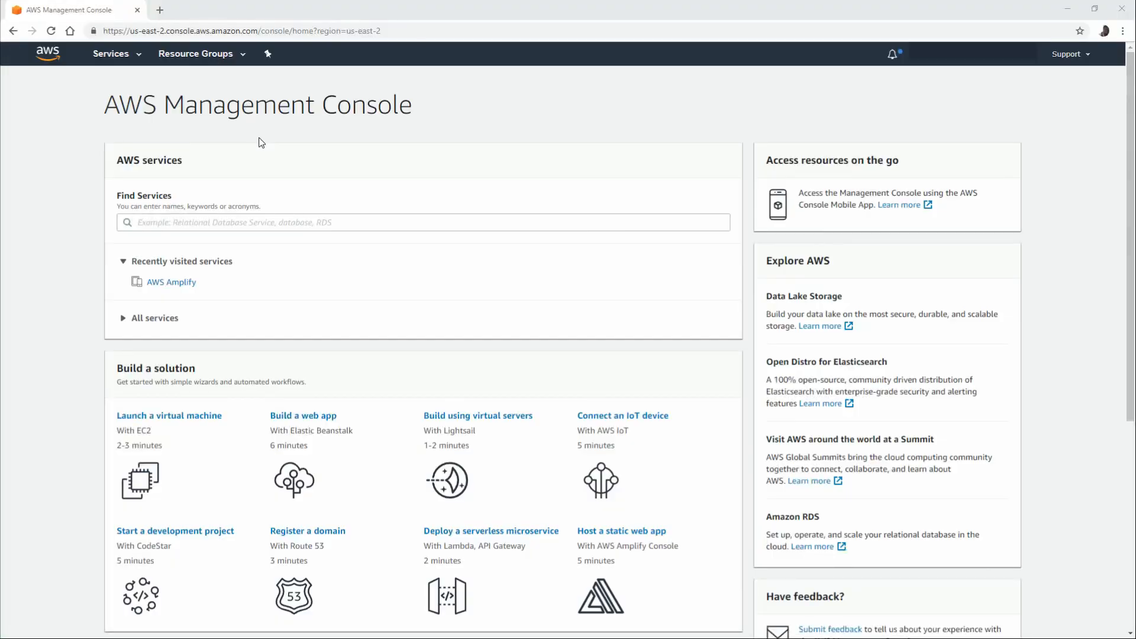
- Go into the AWS Amplify service and its All apps list, currently empty
left_click(423, 223)
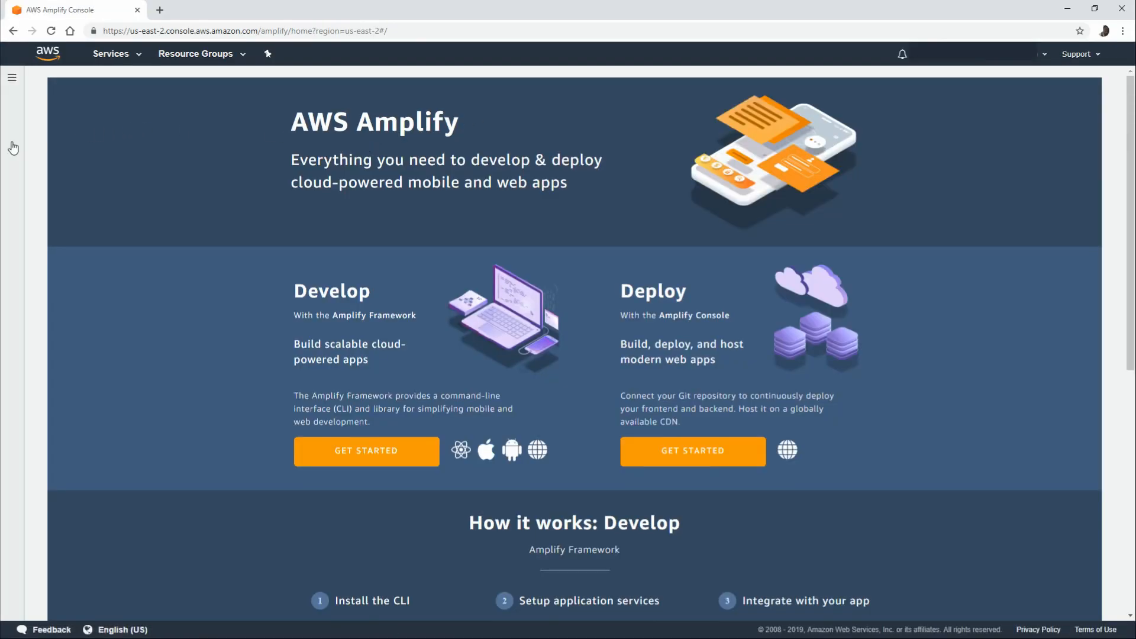
left_click(11, 76)
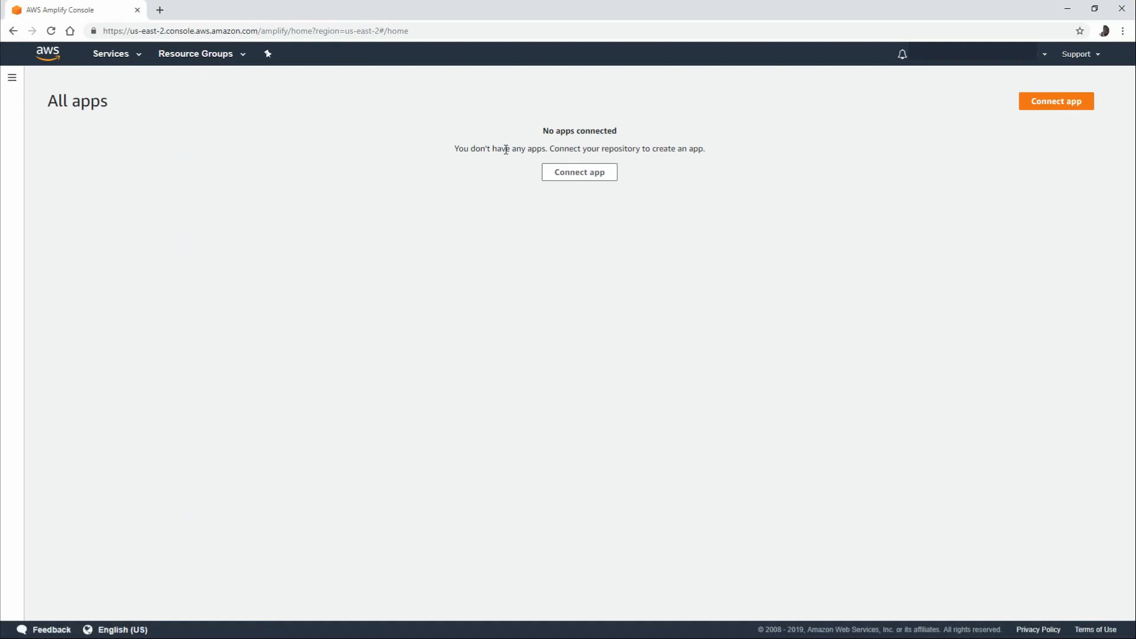
mouse_move(579, 173)
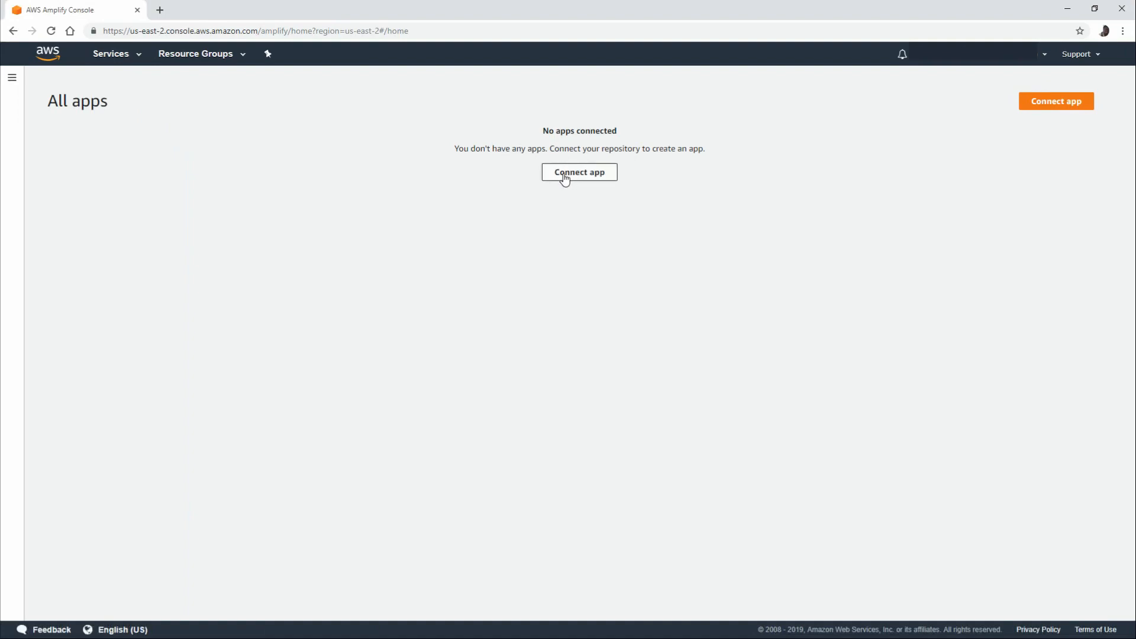
- Start connecting a new app with Deploy without Git provider as the source
left_click(579, 171)
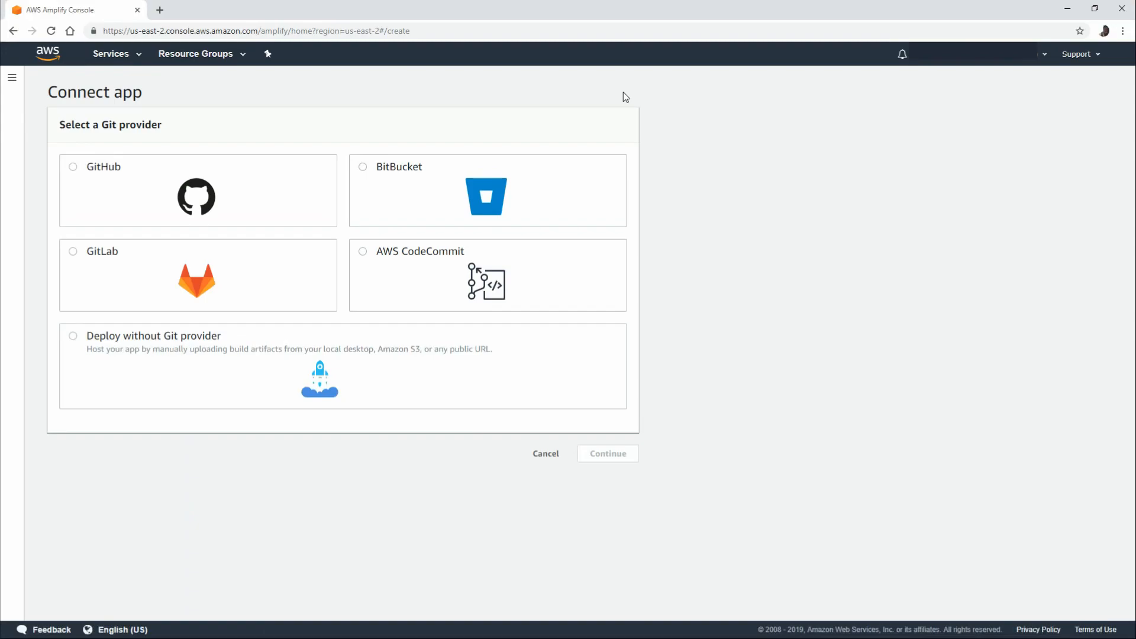
mouse_move(245, 357)
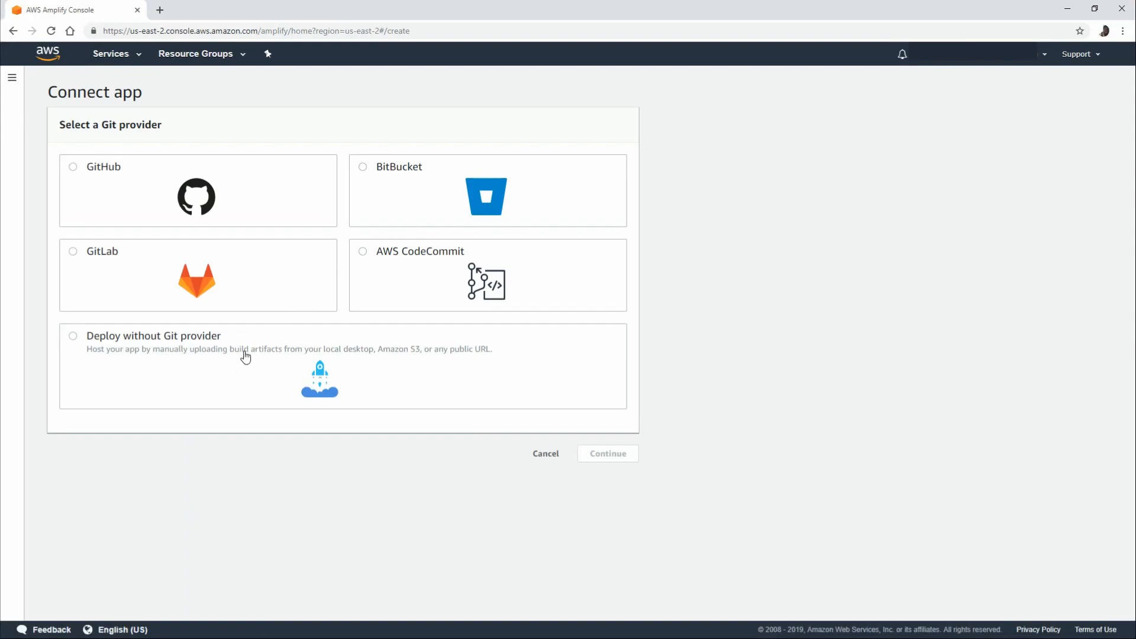
left_click(72, 335)
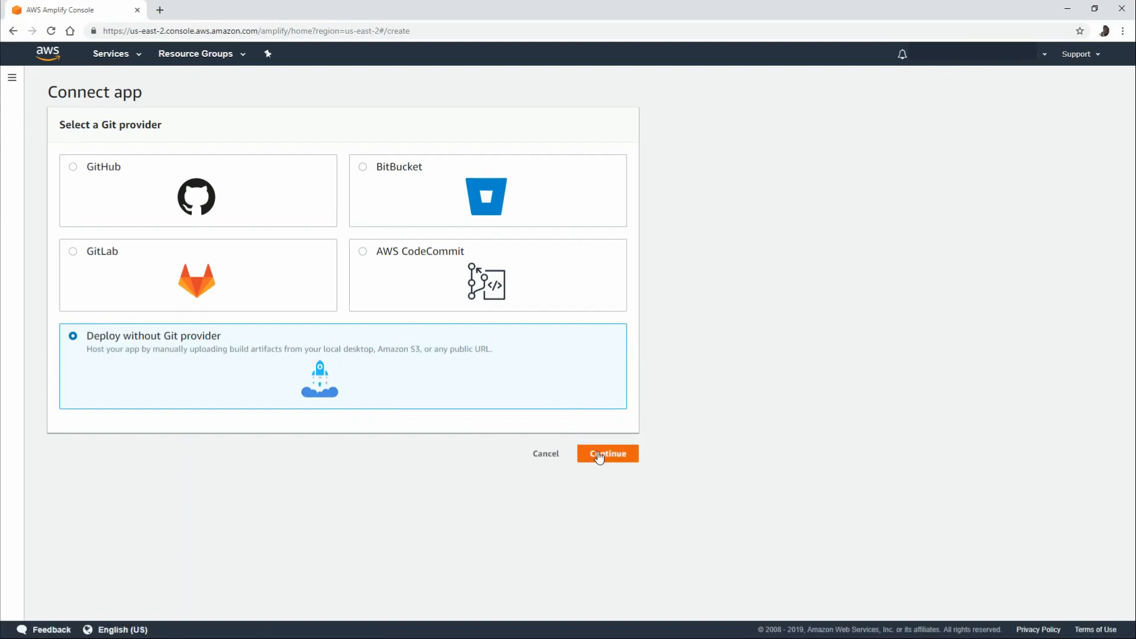
- Fill the manual deploy form: app clean_air, environment dev, /dist folder dragged in and checked
left_click(607, 453)
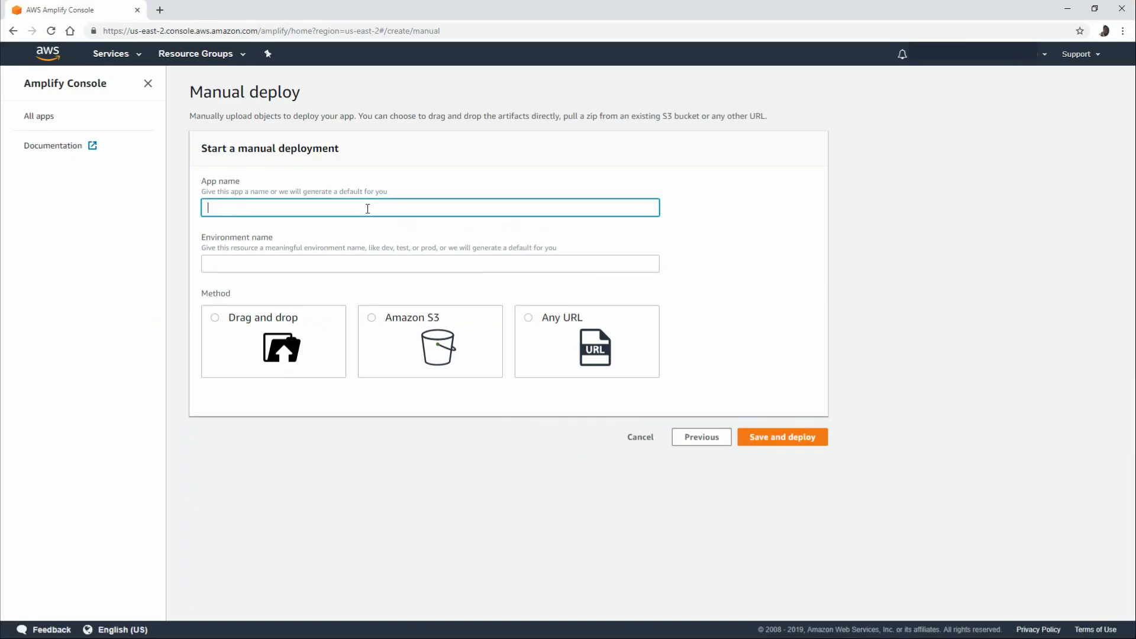
type("clean_air")
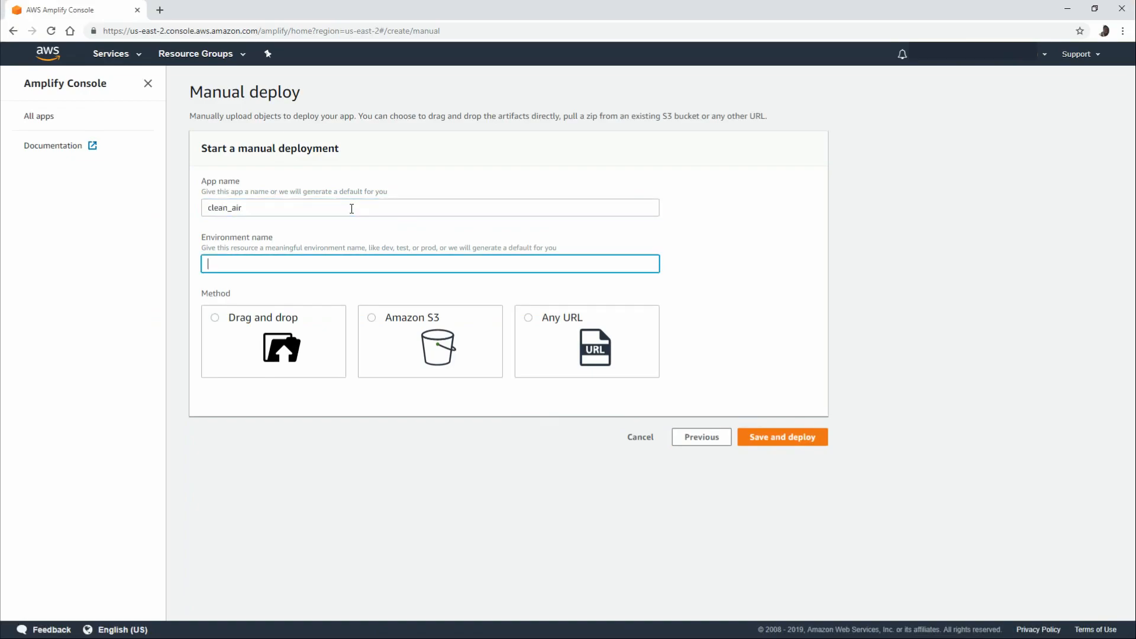
type("de")
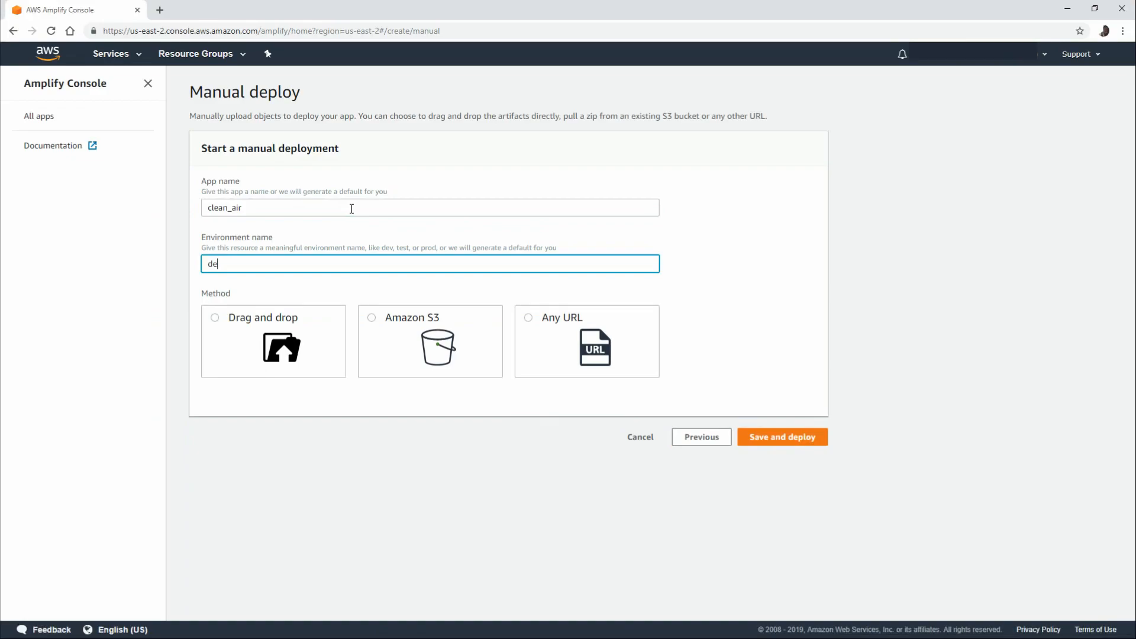
type("v")
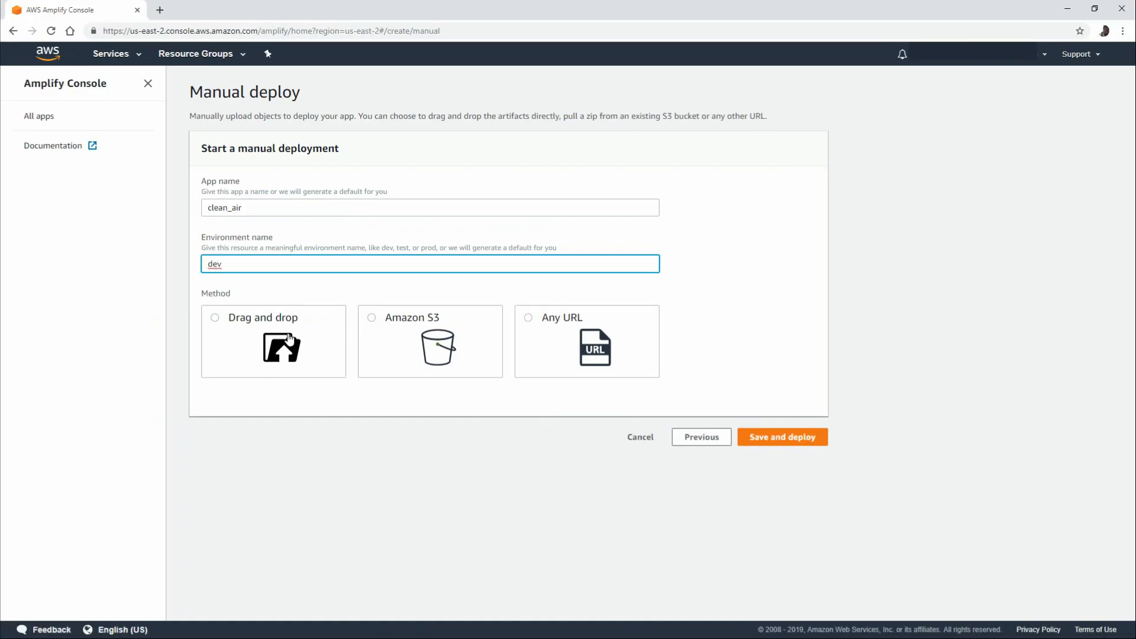
left_click(215, 317)
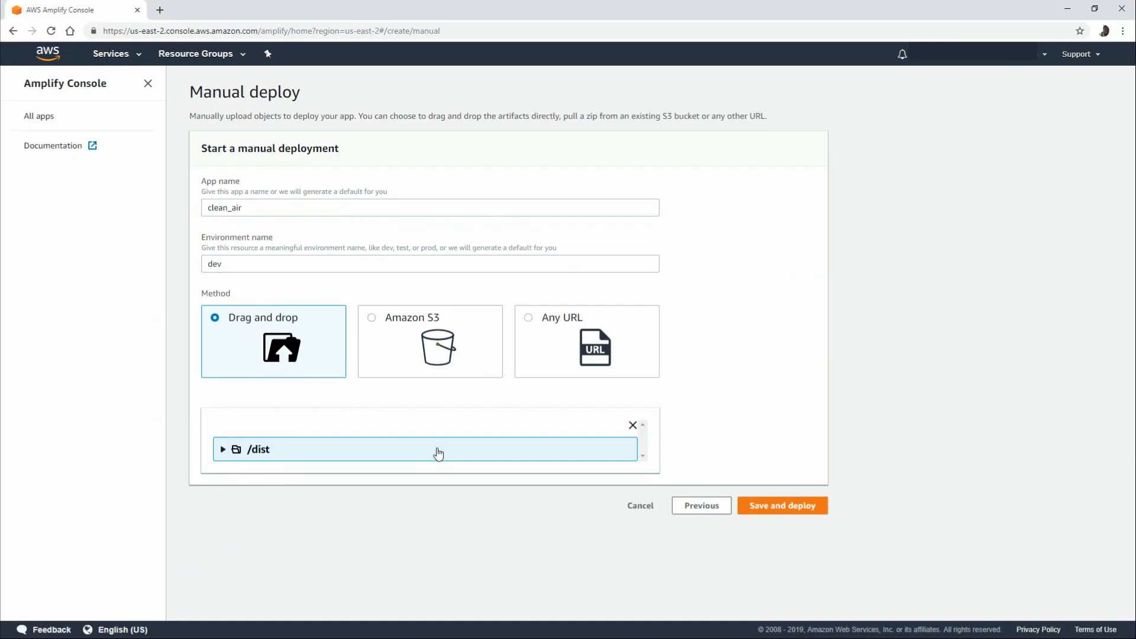
left_click(224, 450)
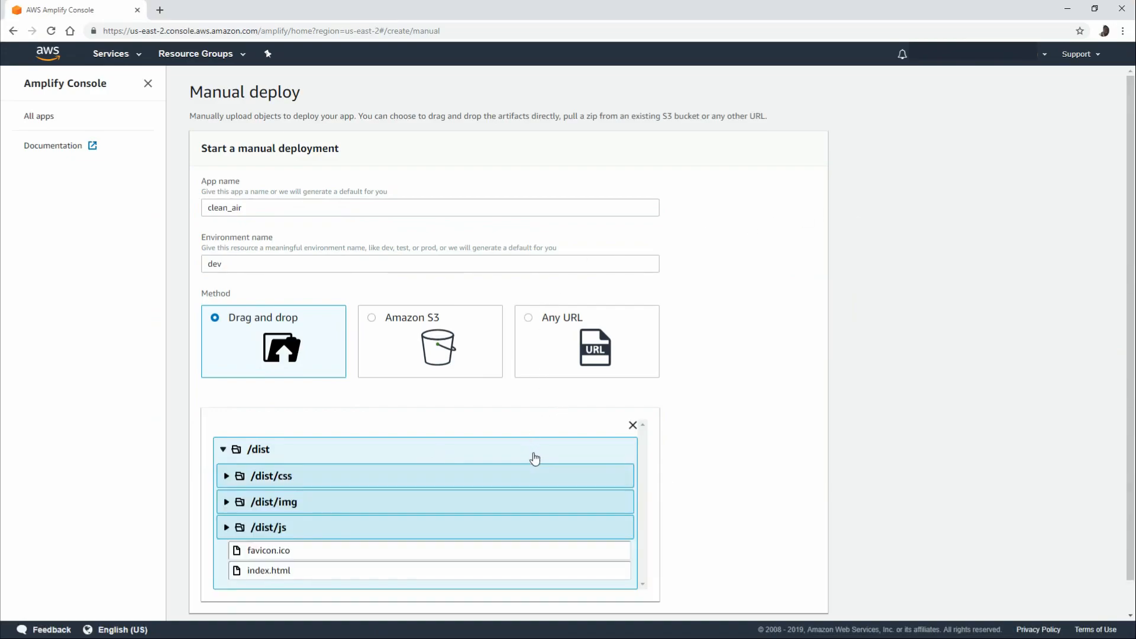
mouse_move(469, 502)
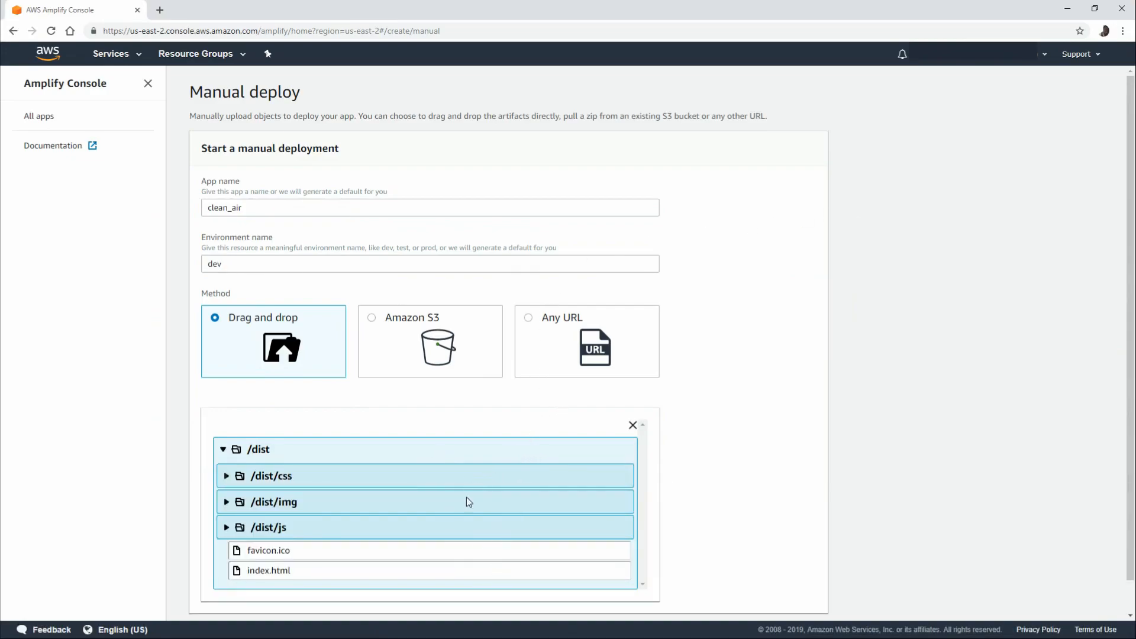
mouse_move(559, 457)
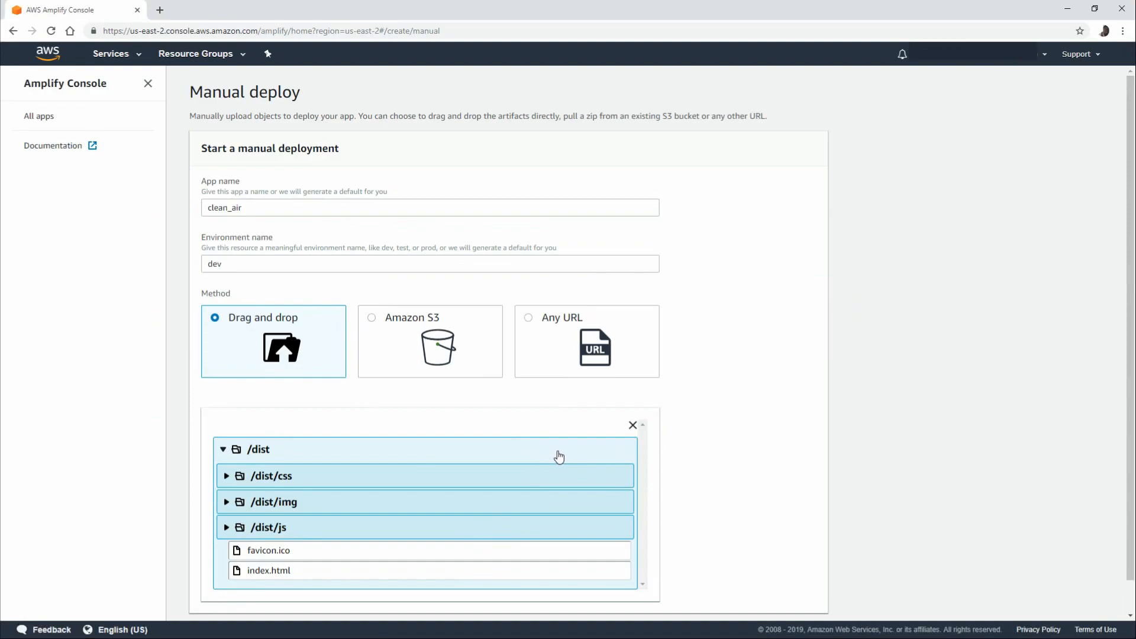
left_click(224, 450)
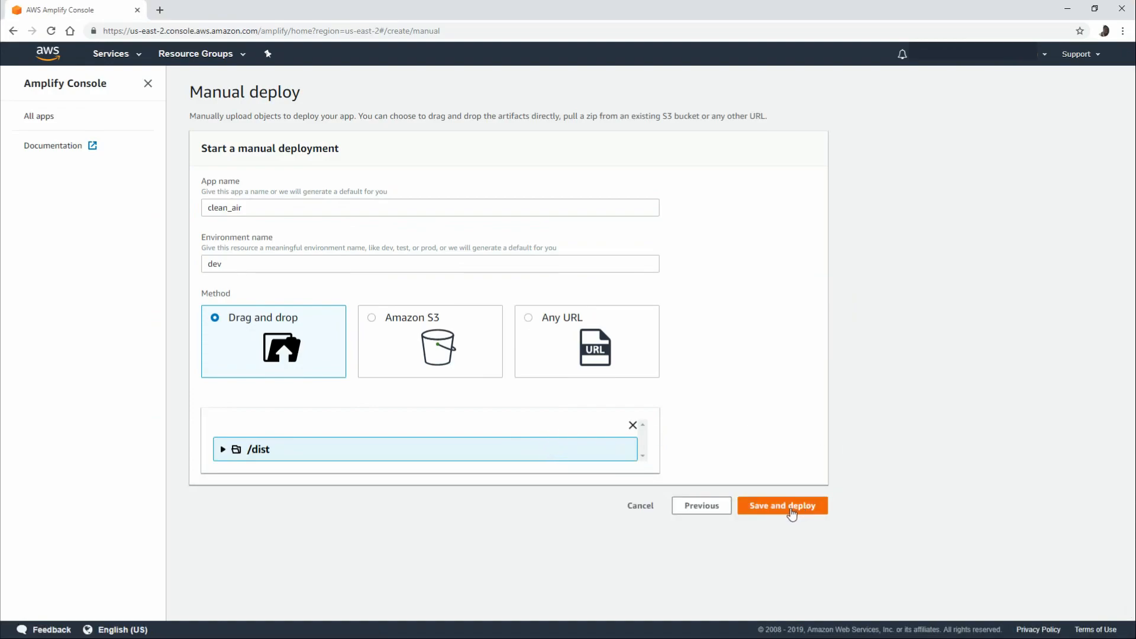
- Save and deploy clean_air, waiting until the dev environment deployment completes
left_click(782, 505)
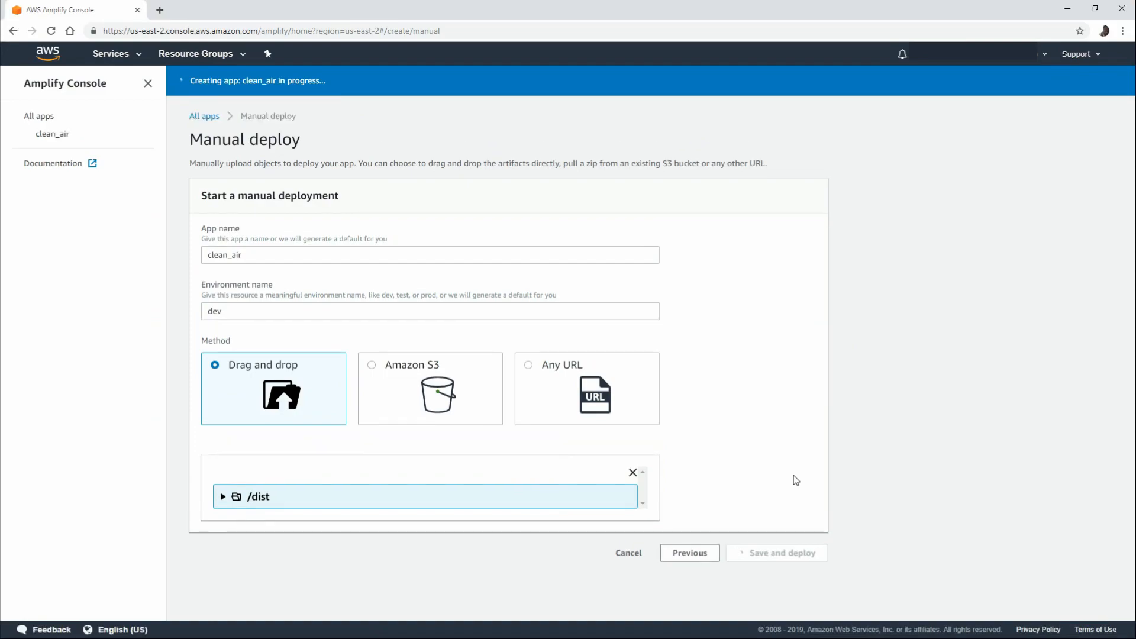
left_click(782, 553)
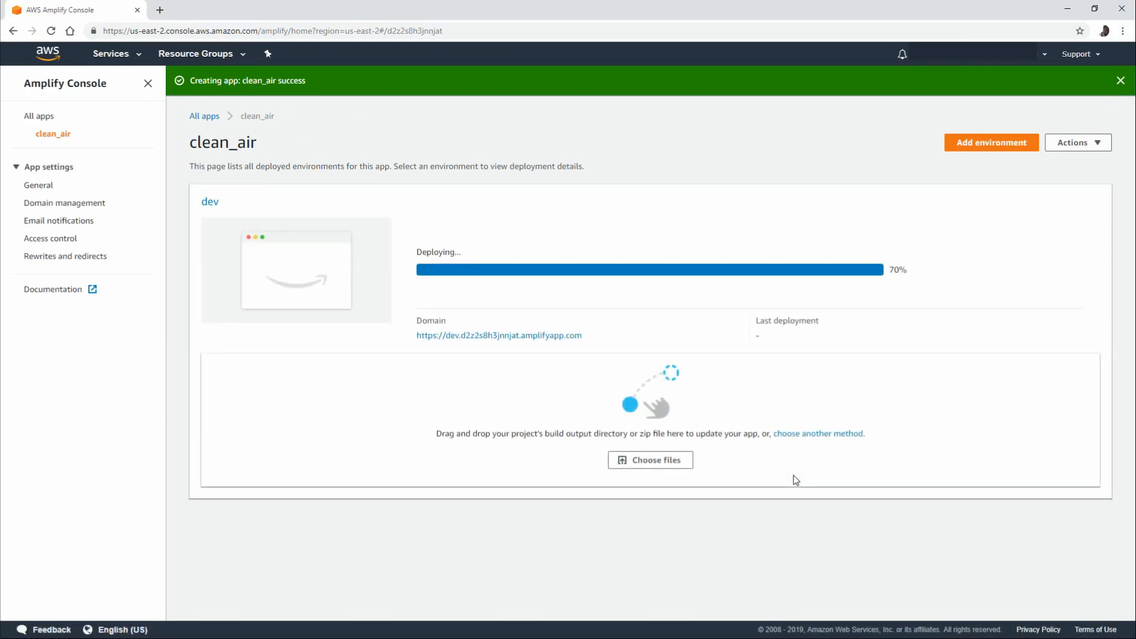
left_click(1121, 80)
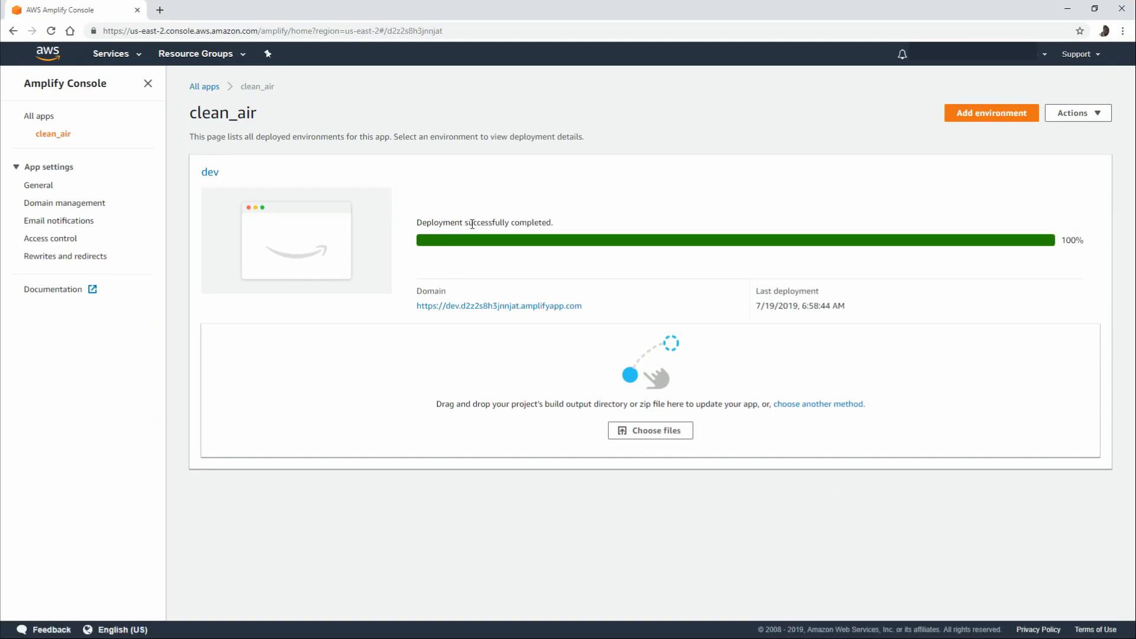
mouse_move(477, 305)
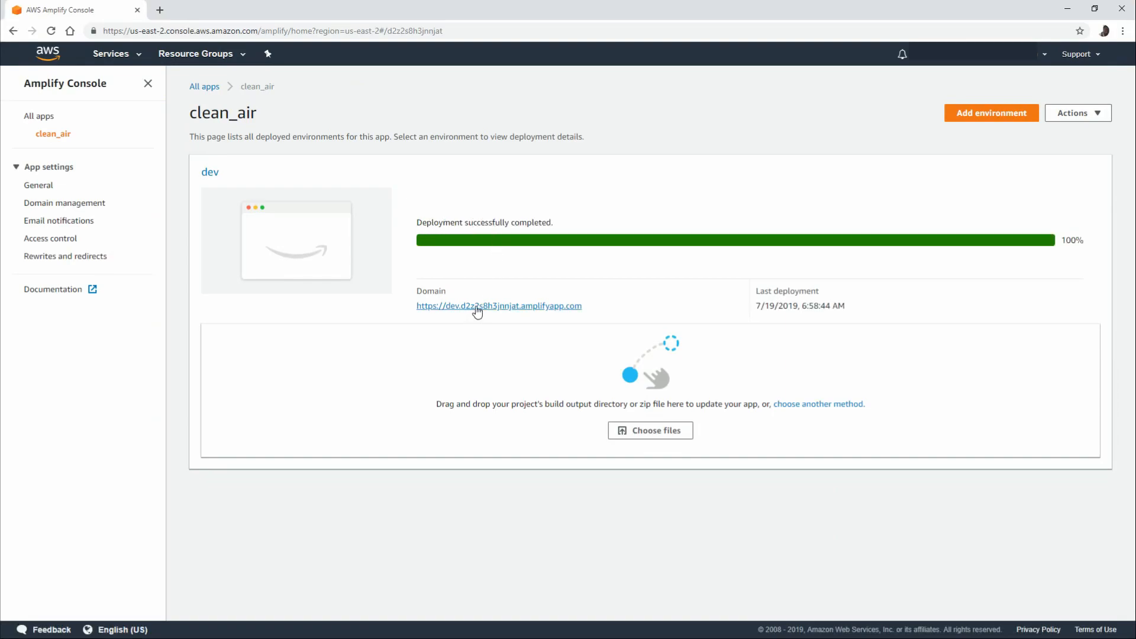
- View the live dev site in a new tab, then return to the app overview
left_click(499, 306)
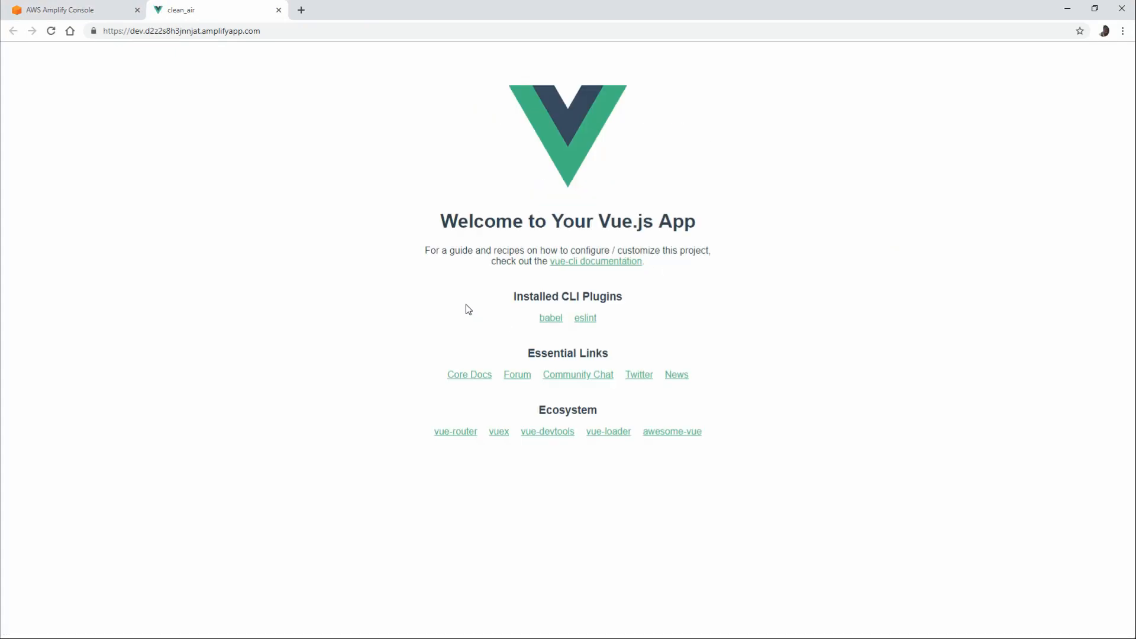
left_click(69, 10)
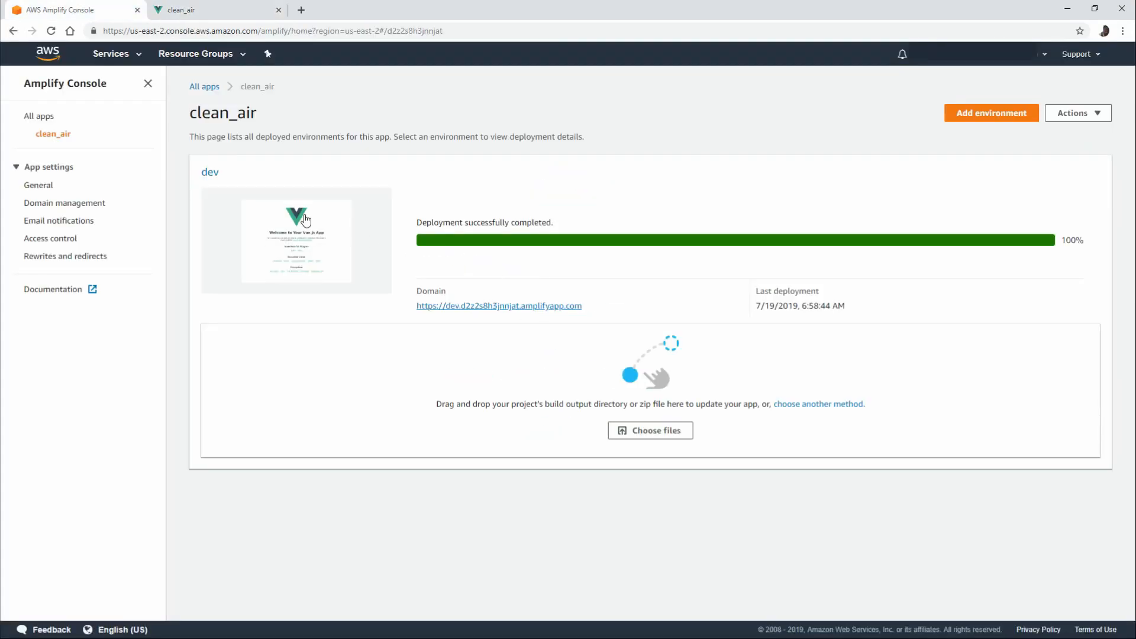
mouse_move(314, 233)
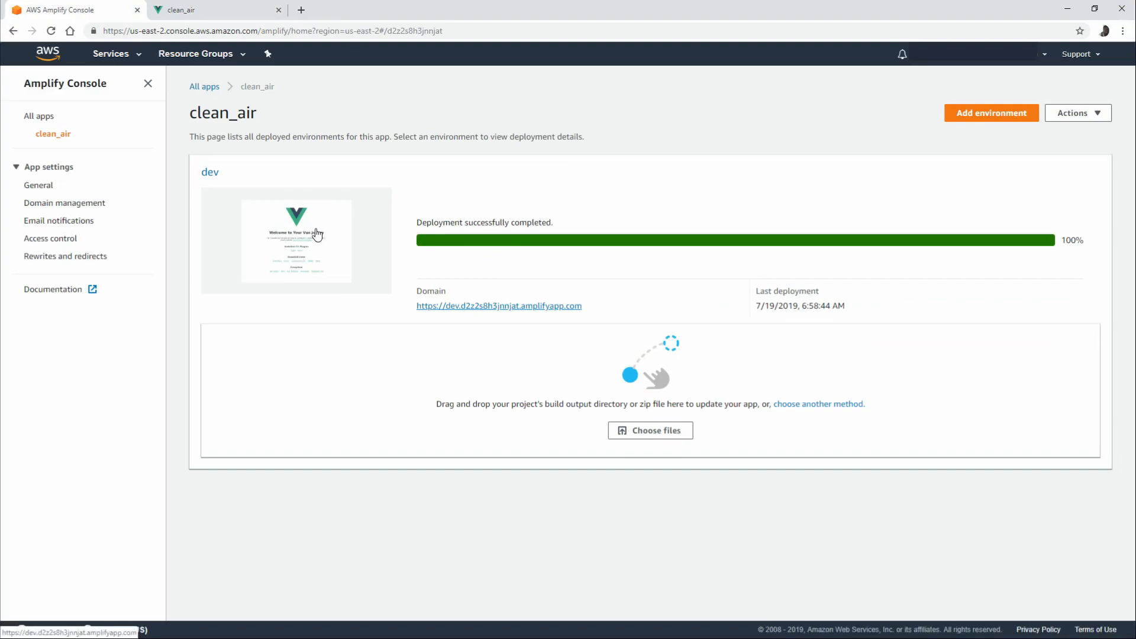
mouse_move(310, 231)
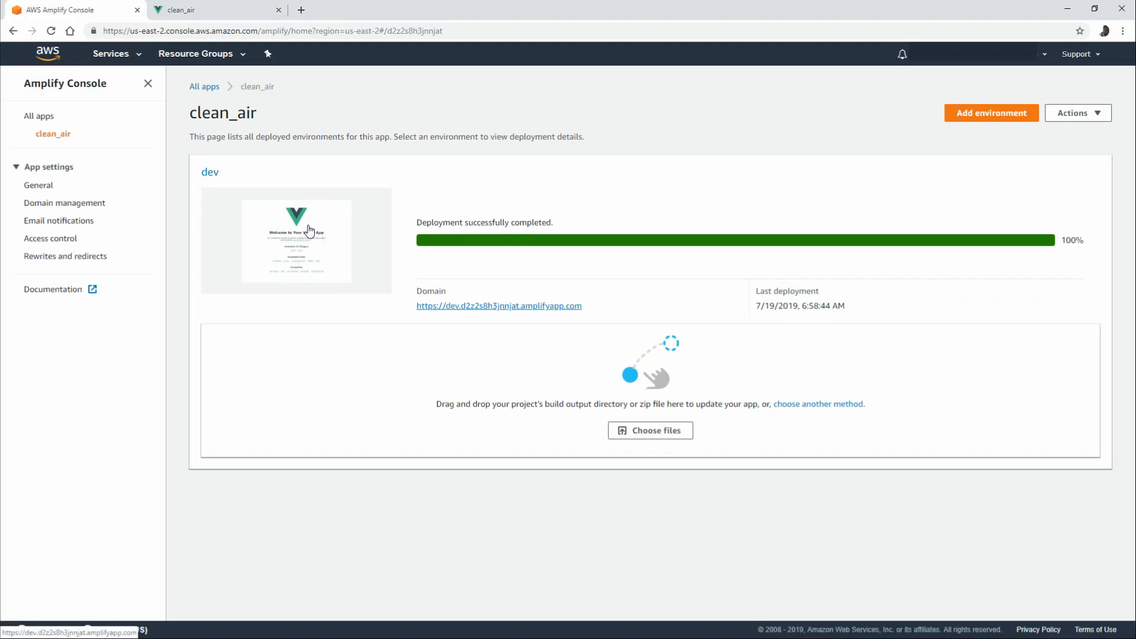
mouse_move(342, 225)
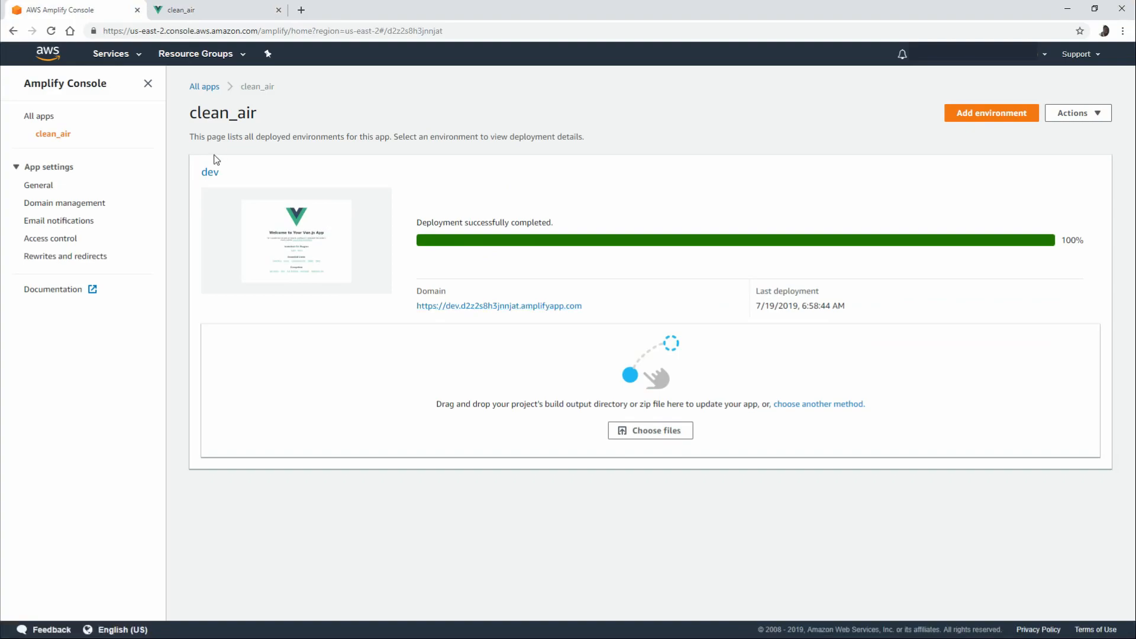
- Review clean_air's General settings and its edit-details dialog, cancelling without changes
left_click(38, 186)
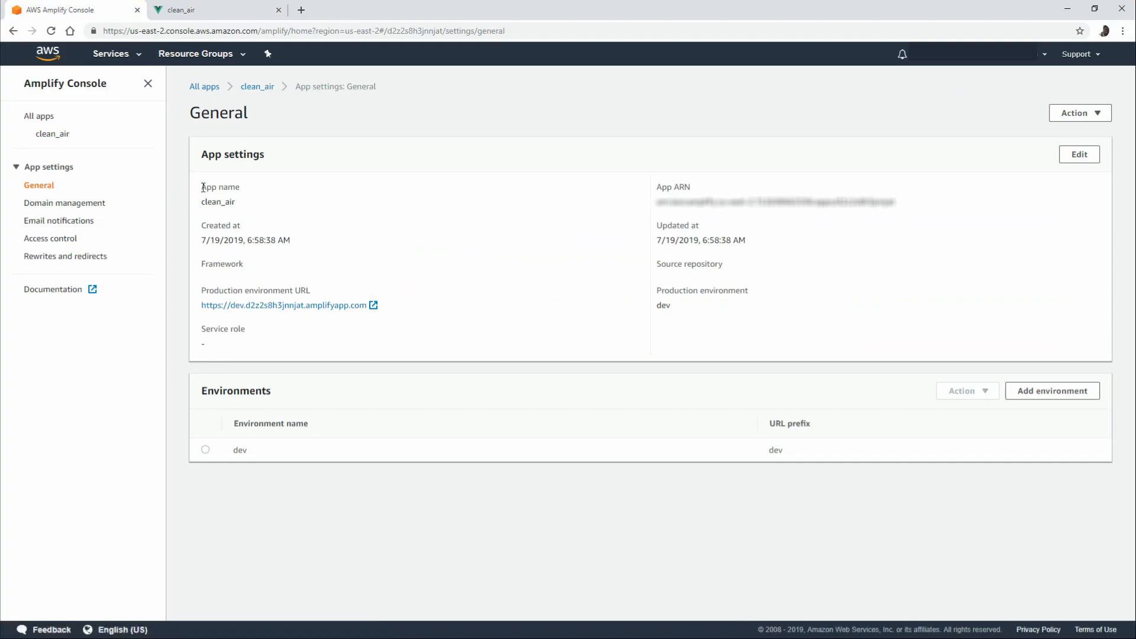
mouse_move(273, 231)
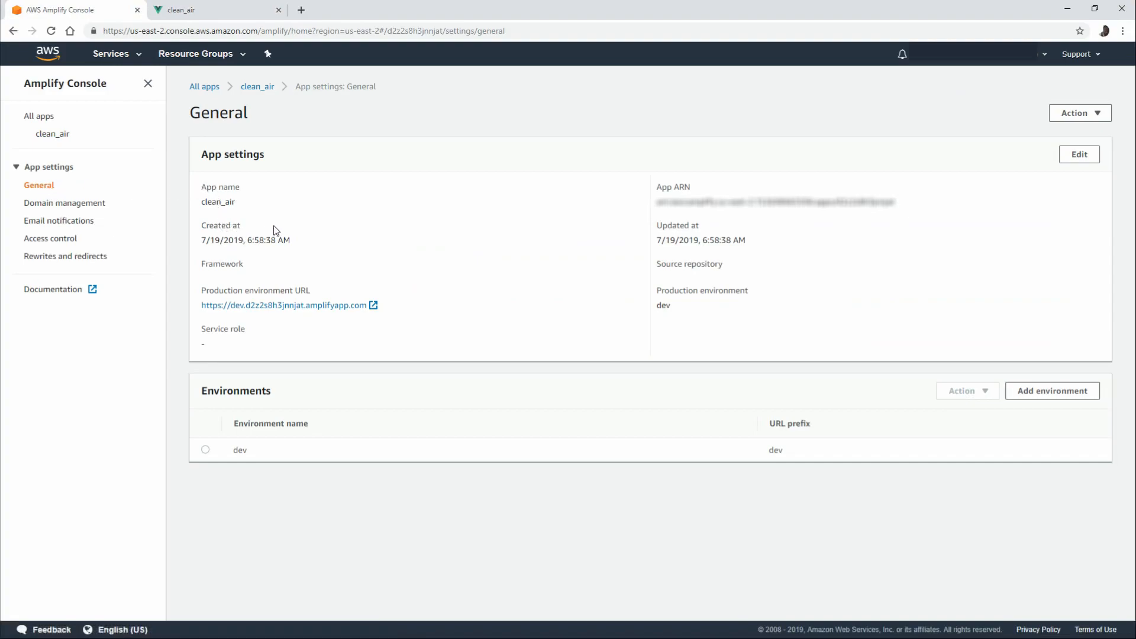
mouse_move(702, 233)
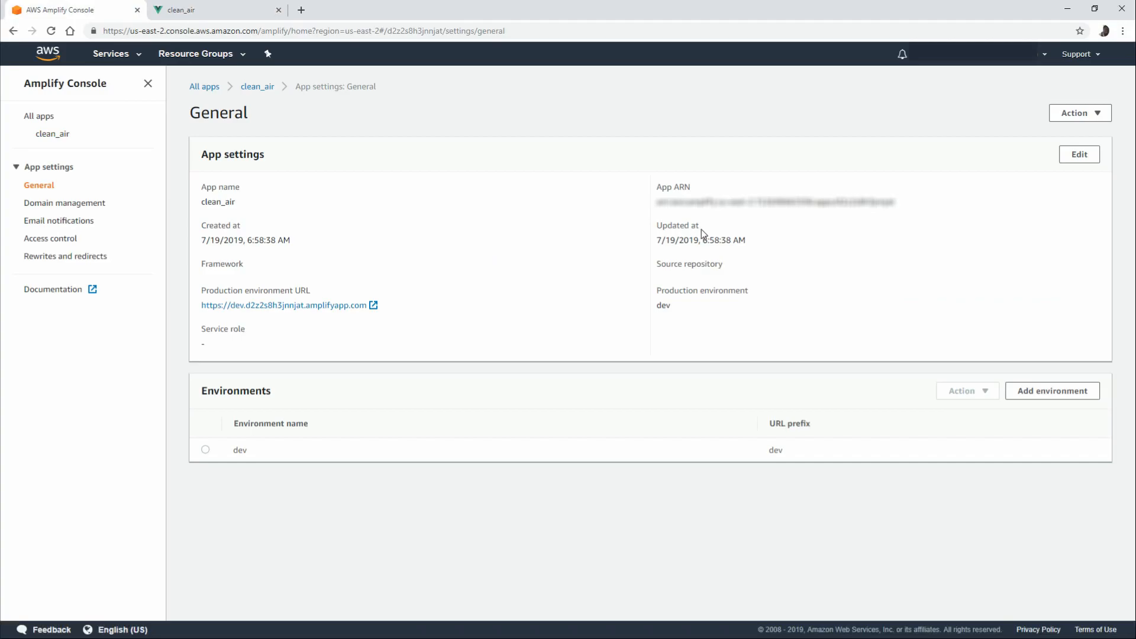
mouse_move(779, 194)
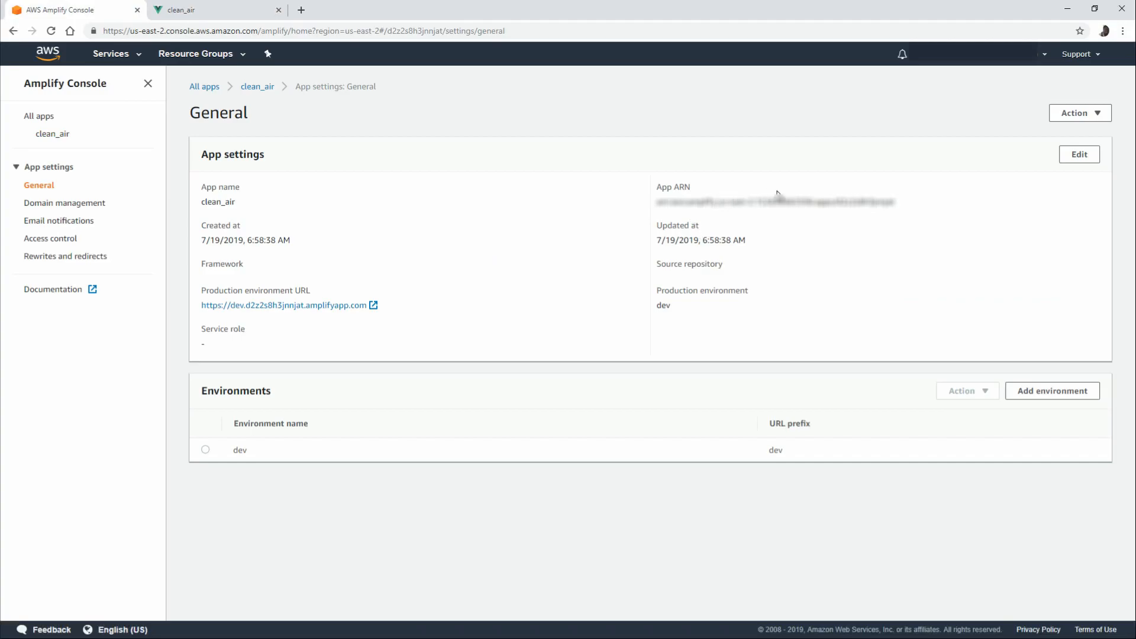
left_click(1079, 153)
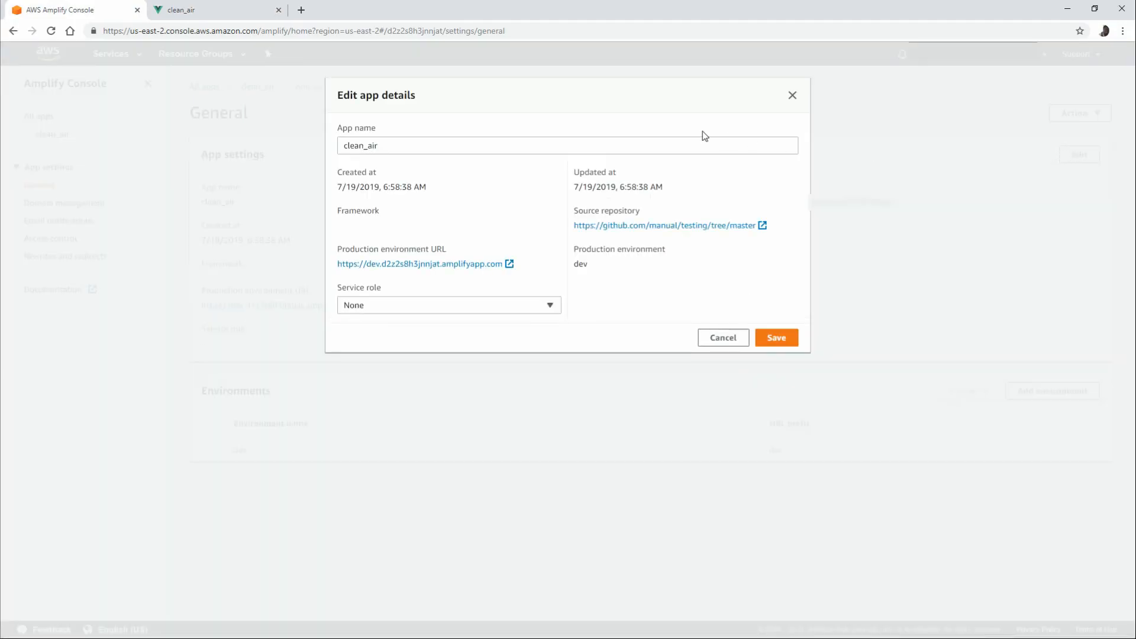
mouse_move(563, 187)
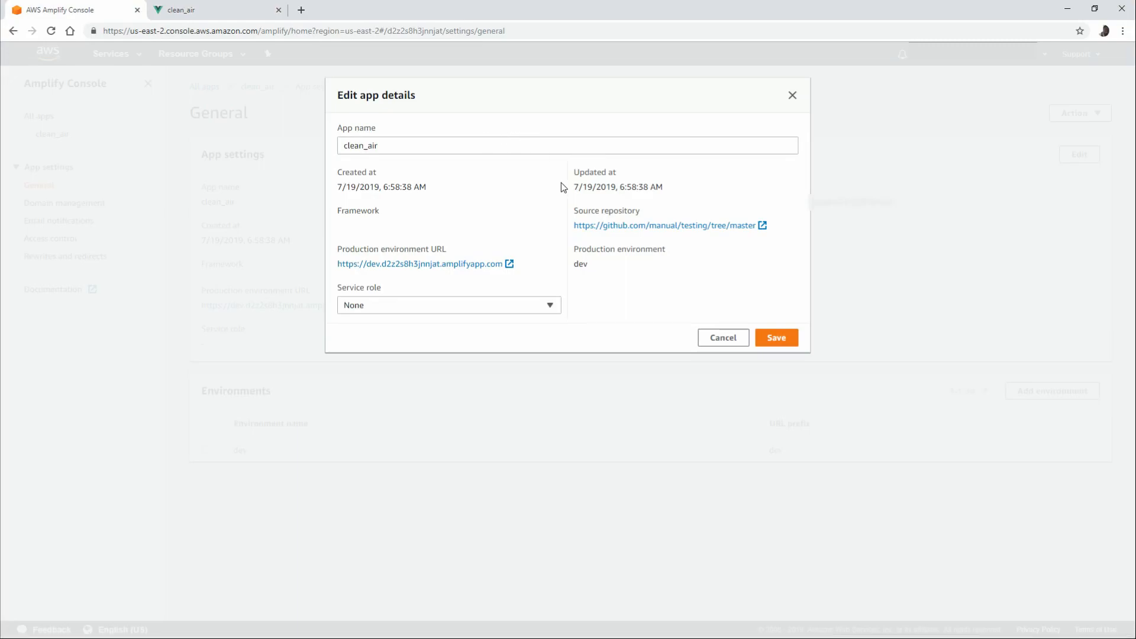
mouse_move(722, 337)
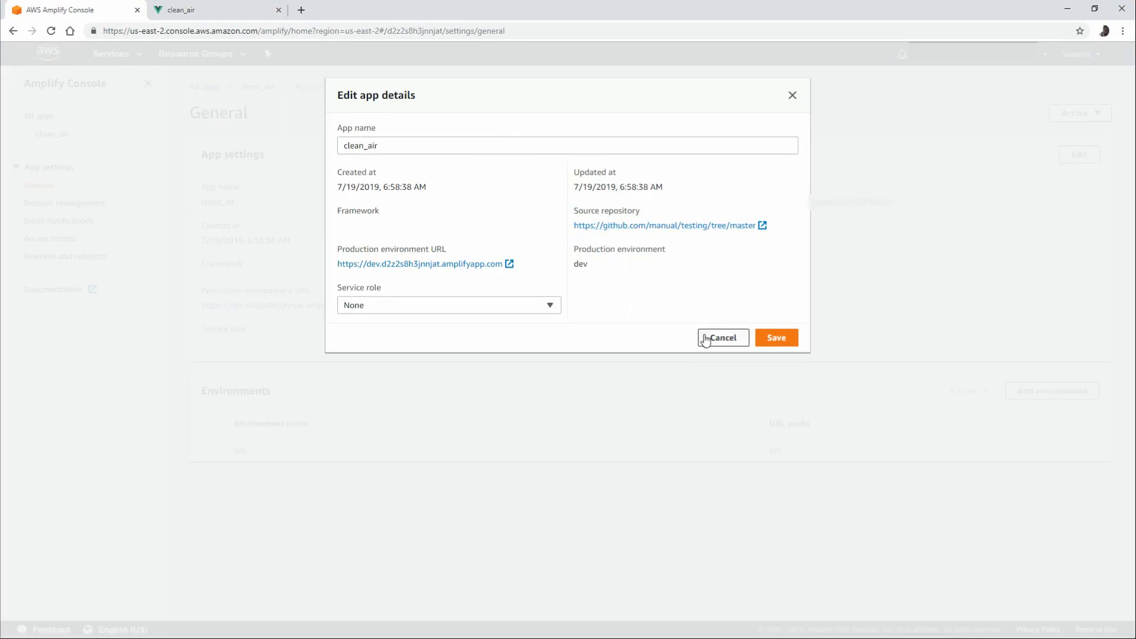
left_click(722, 337)
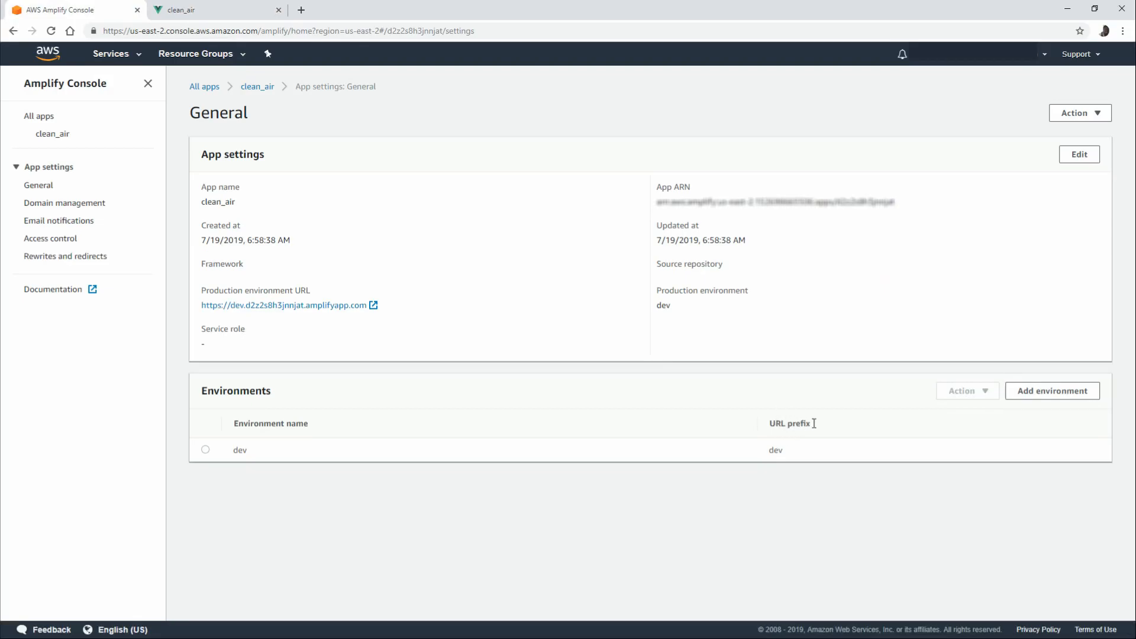
- Add a prod environment from the dragged-in /dist folder and deploy it successfully
left_click(1051, 391)
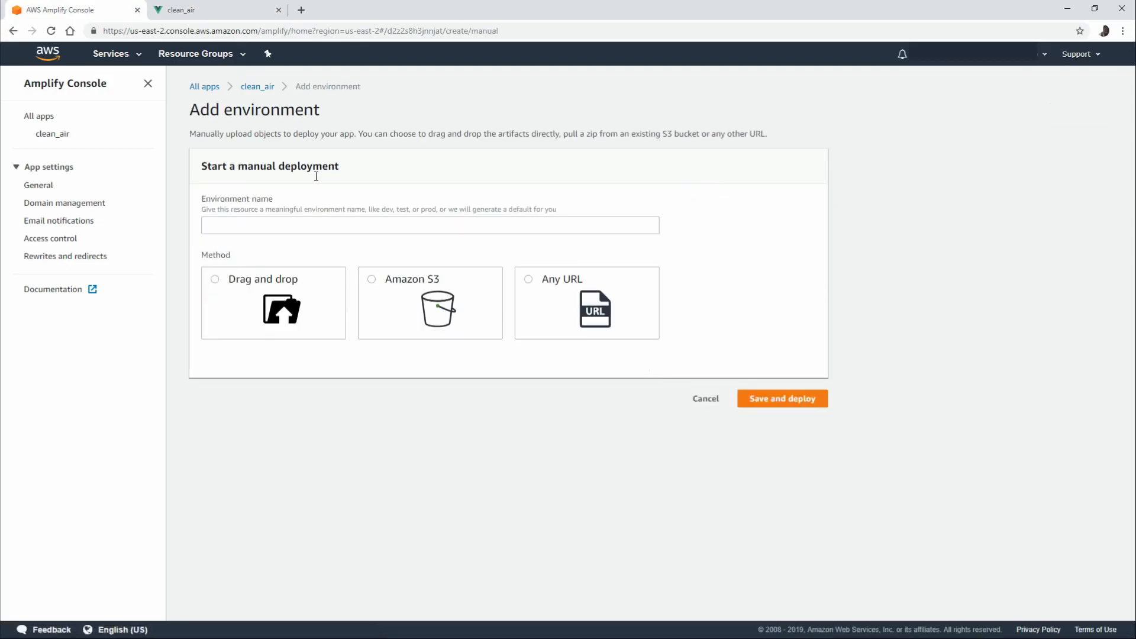
type("prod")
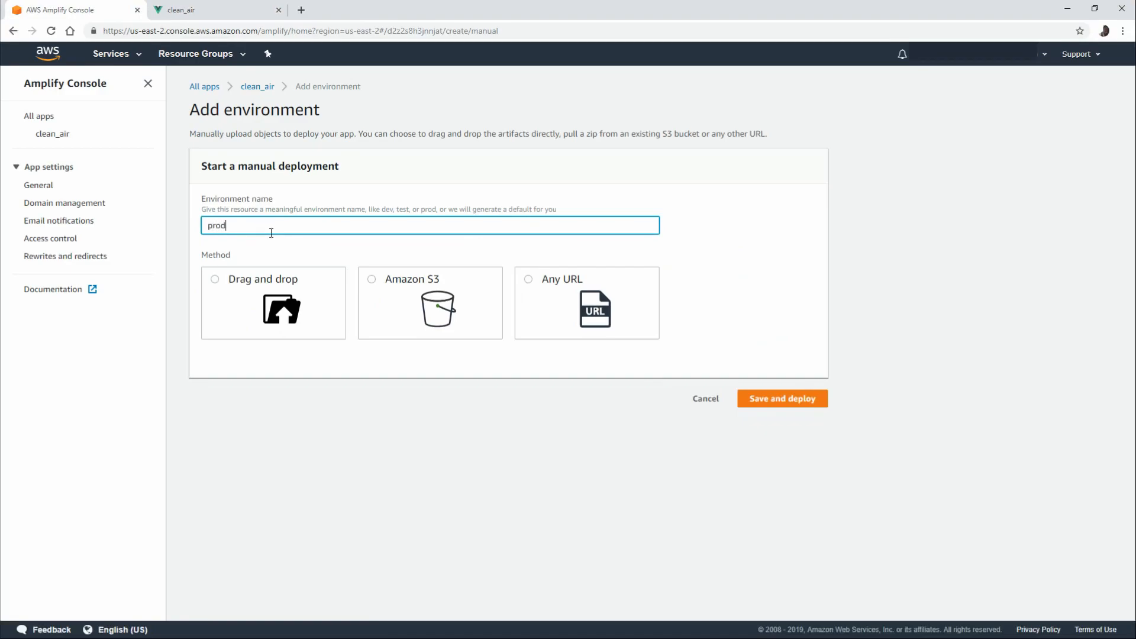
mouse_move(309, 299)
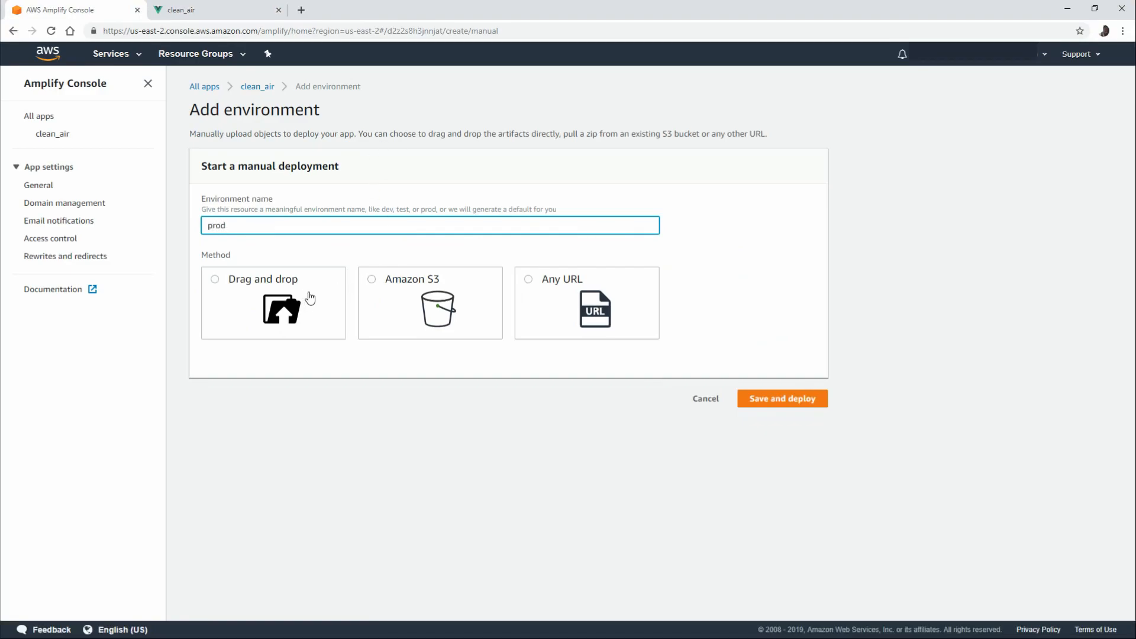
left_click(214, 279)
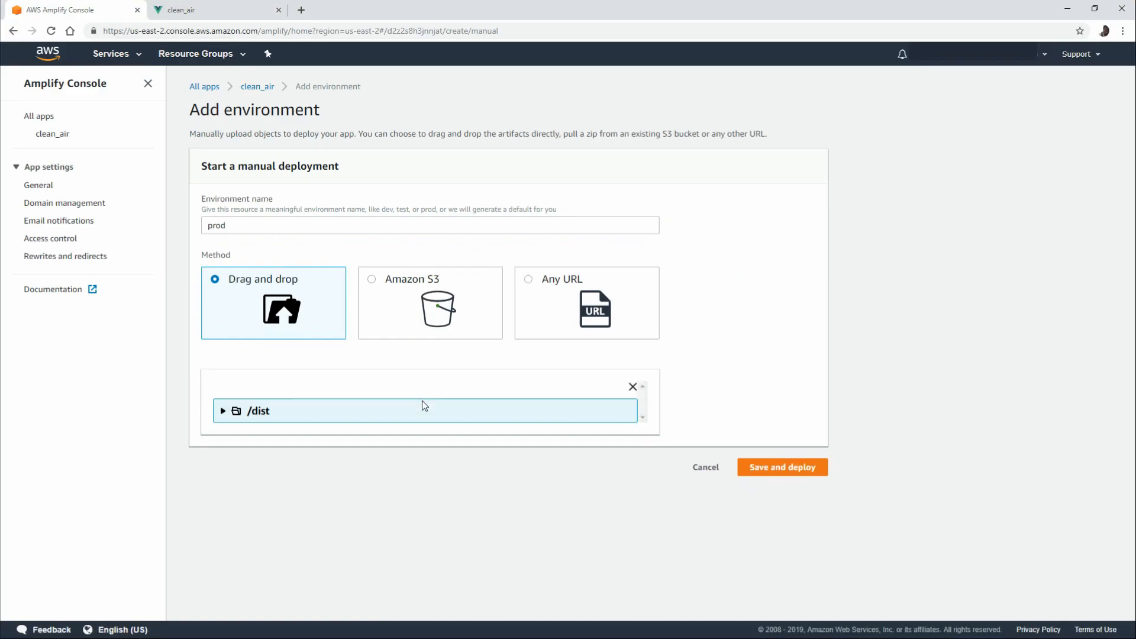
left_click(223, 410)
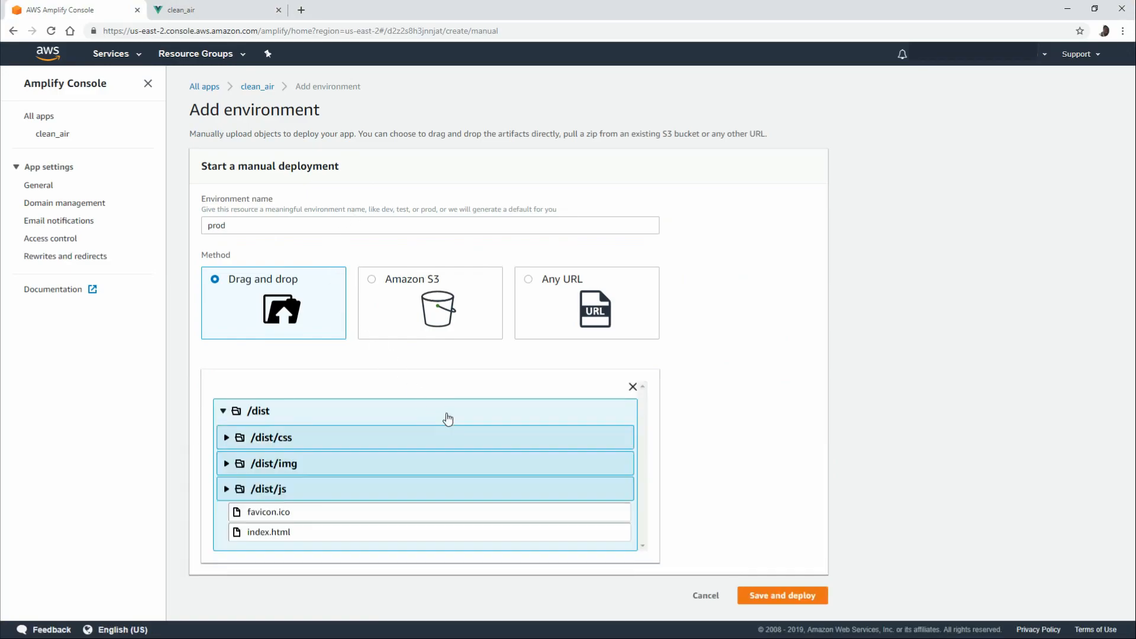
mouse_move(357, 421)
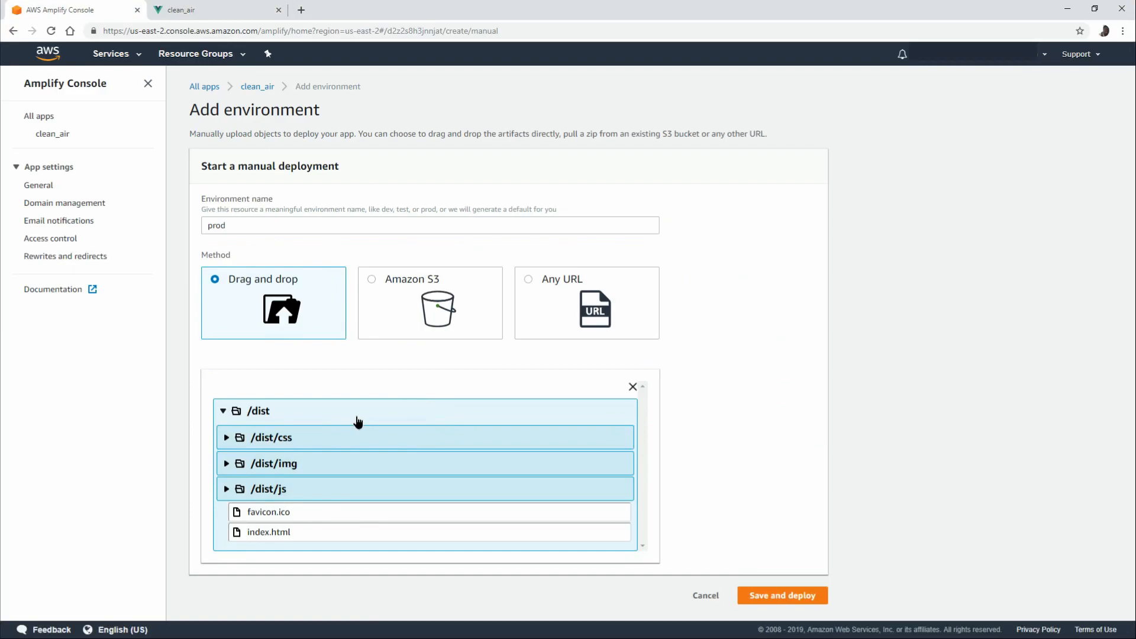
left_click(783, 596)
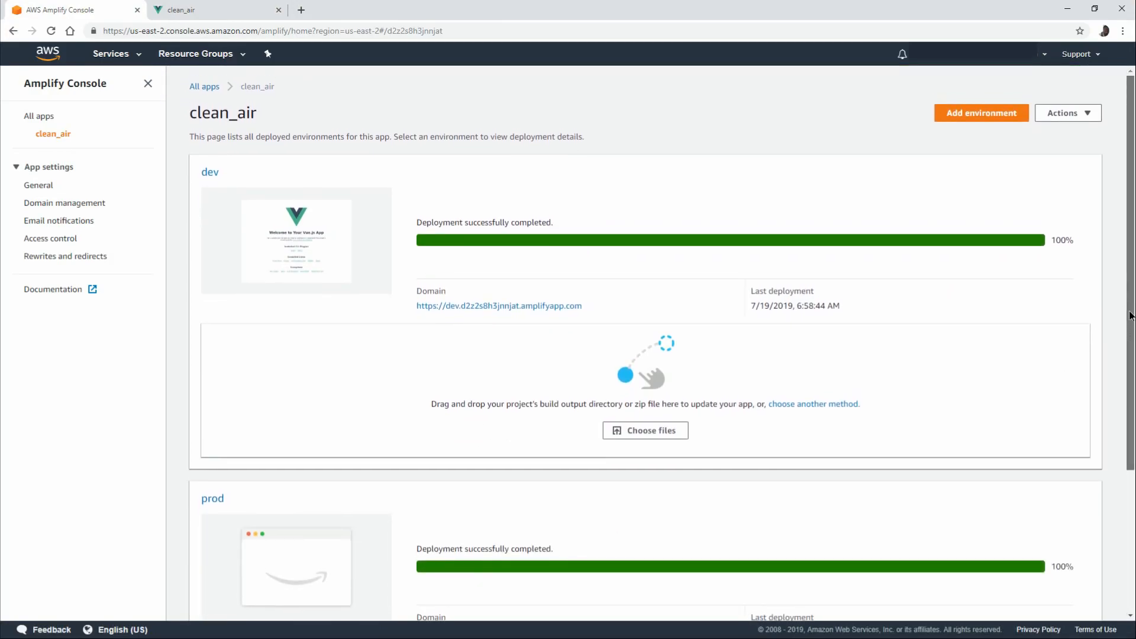
scroll("down", 3)
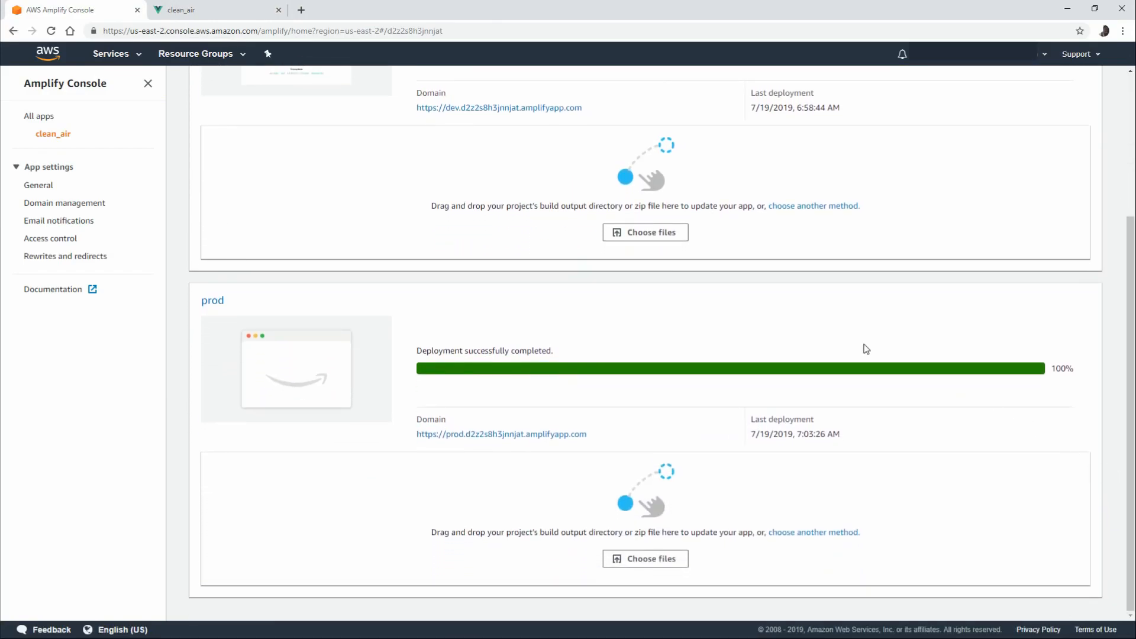
mouse_move(477, 440)
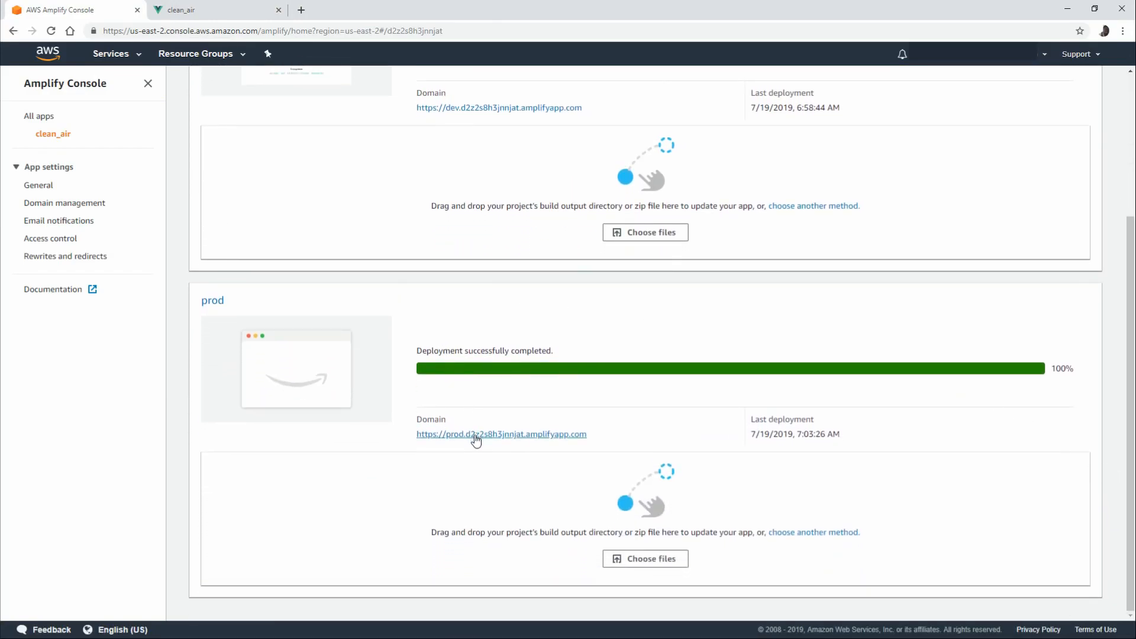
- View the live prod site, showing the Vue.js welcome page, in a new tab
left_click(475, 440)
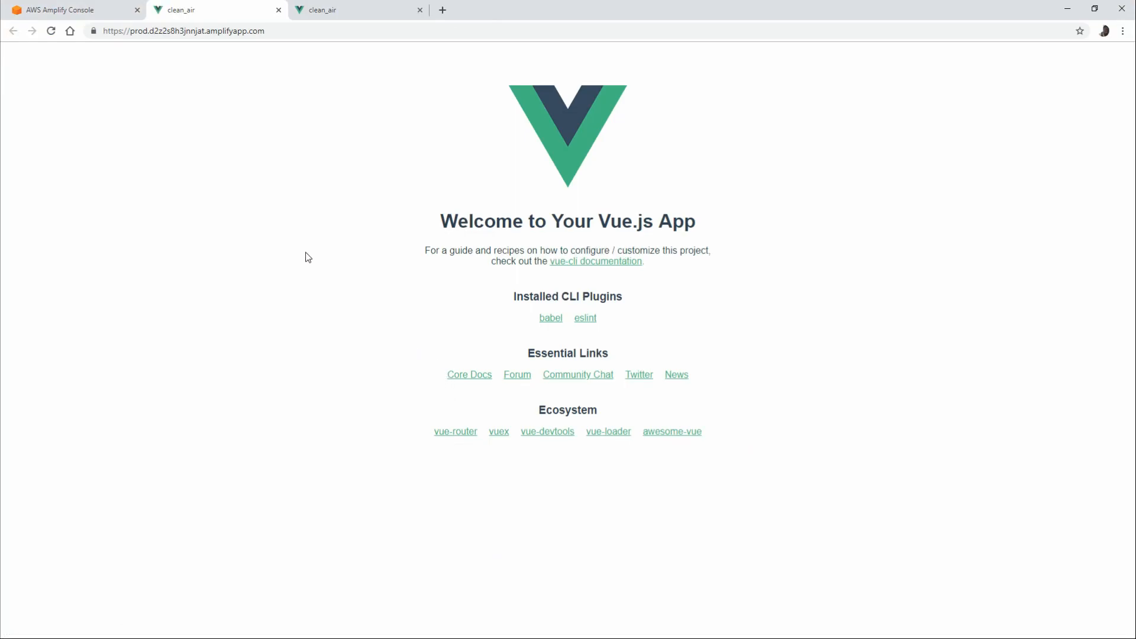
mouse_move(315, 24)
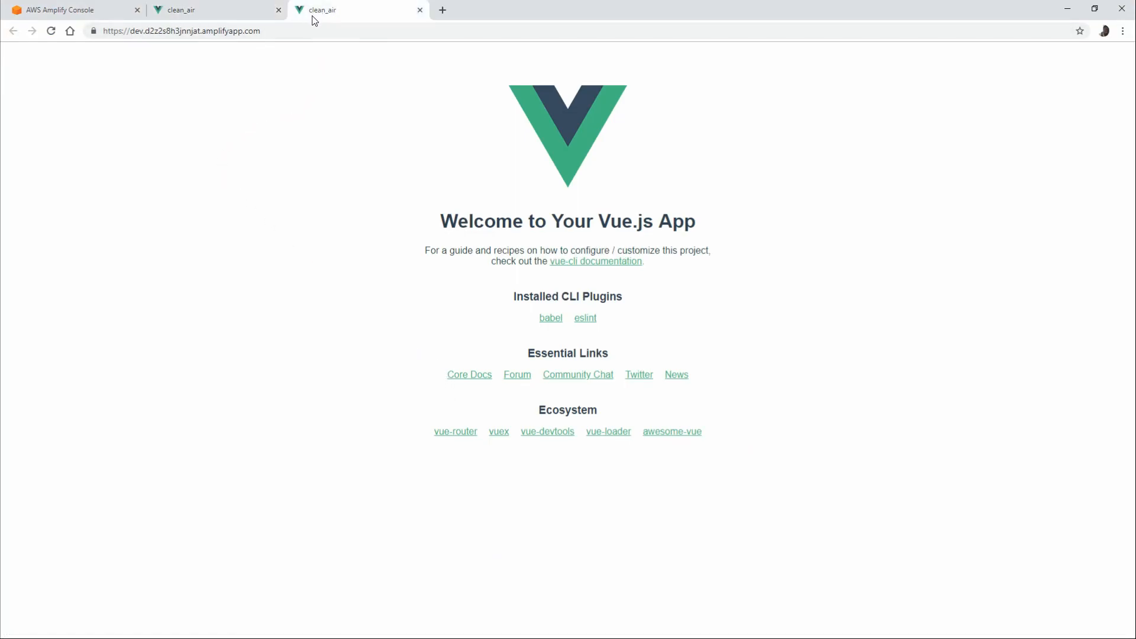
mouse_move(247, 17)
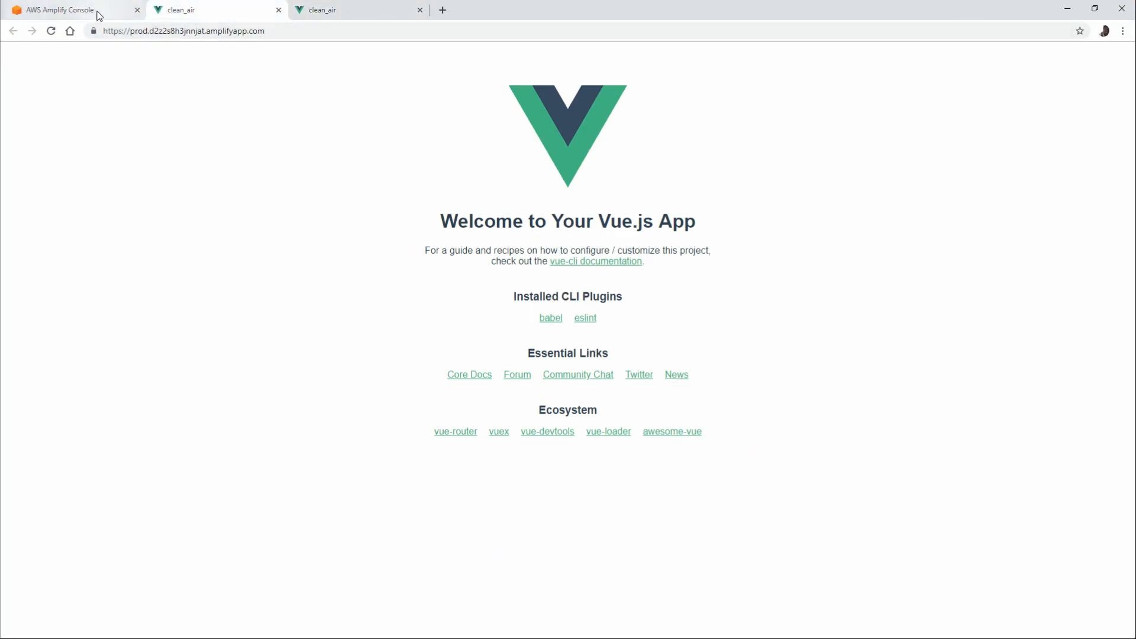
- Return to the clean_air overview, where the prod card now previews the Vue.js app
left_click(65, 10)
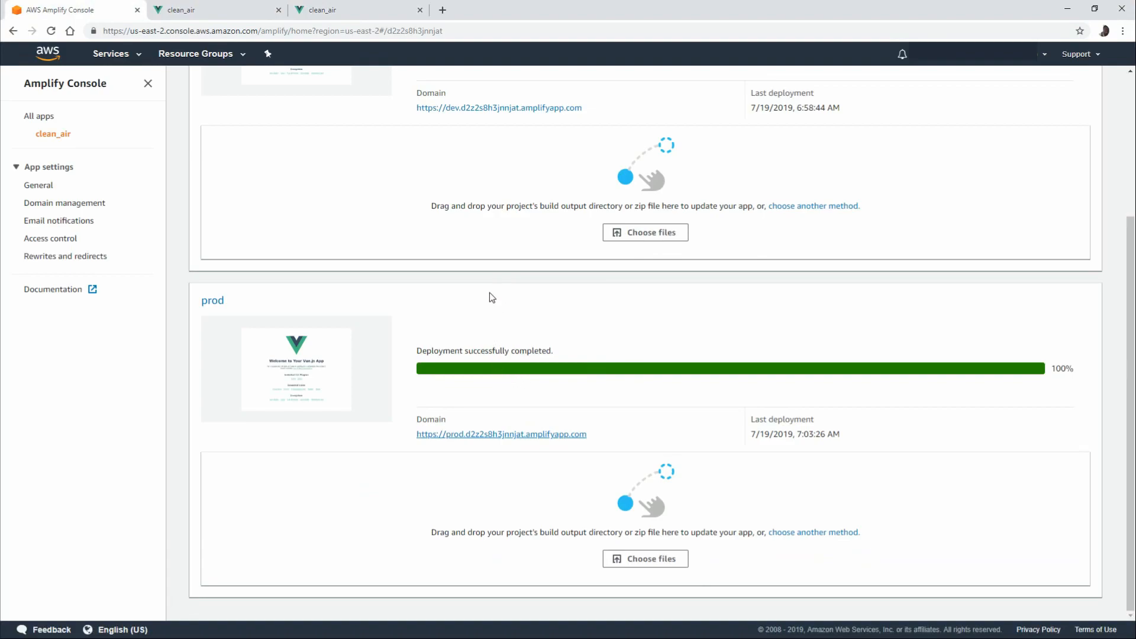
mouse_move(287, 353)
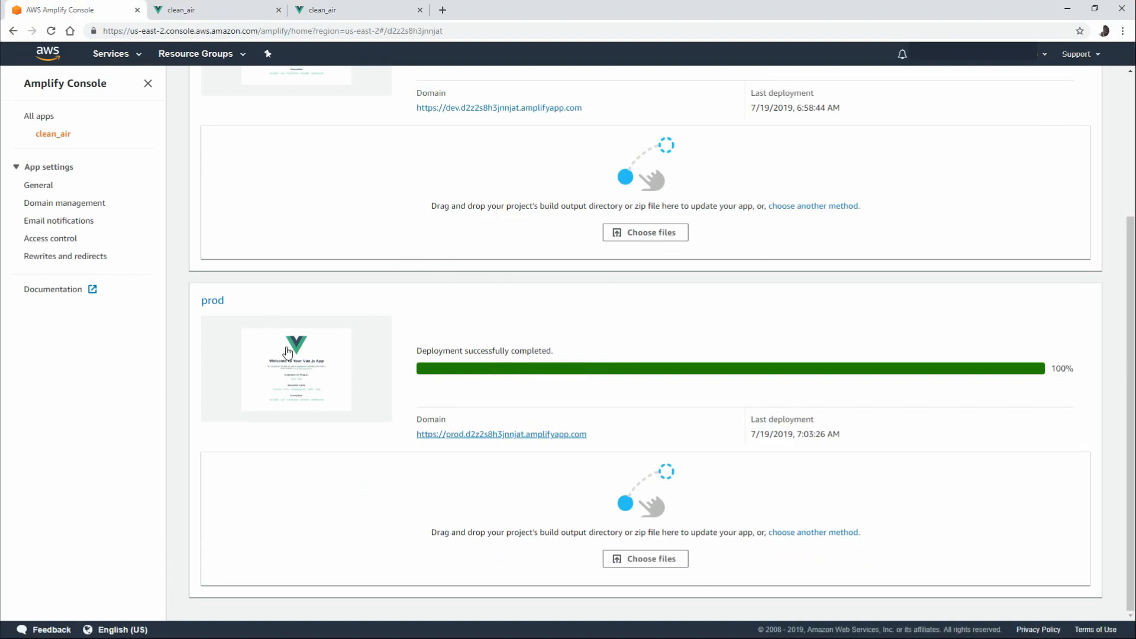
mouse_move(812, 431)
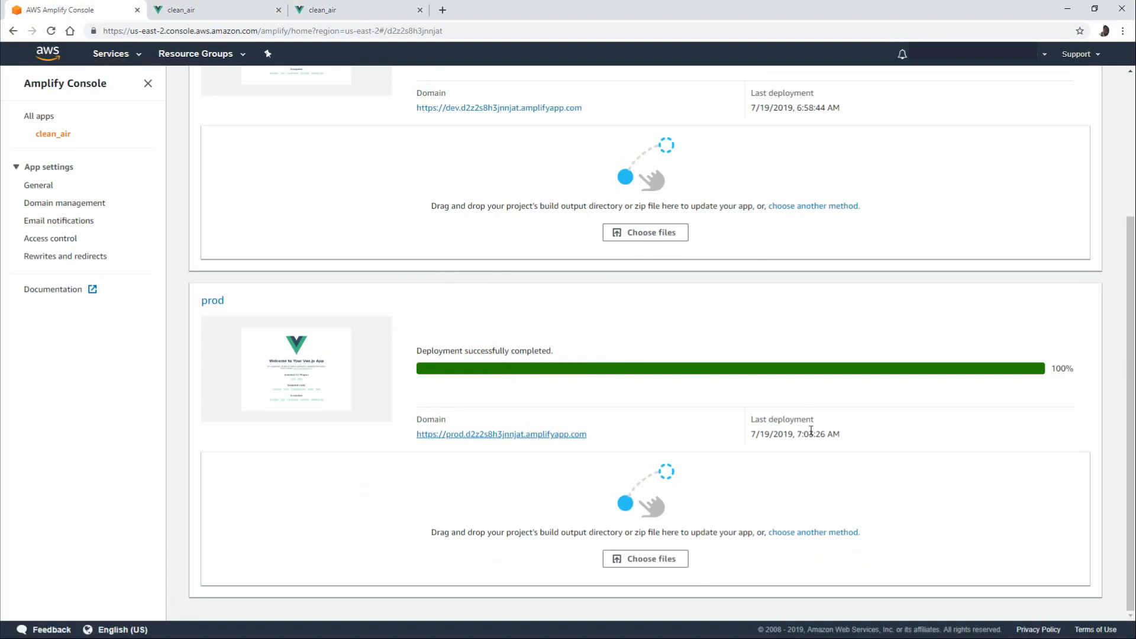
mouse_move(112, 218)
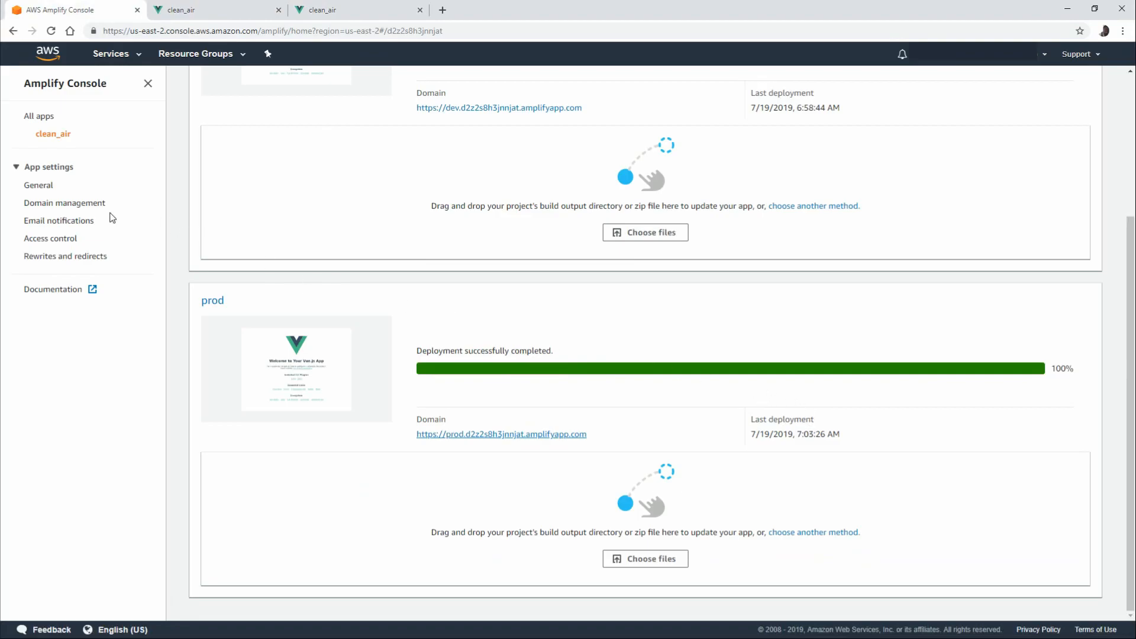
- View Domain management listing the dev and prod amplifyapp.com URLs
left_click(64, 203)
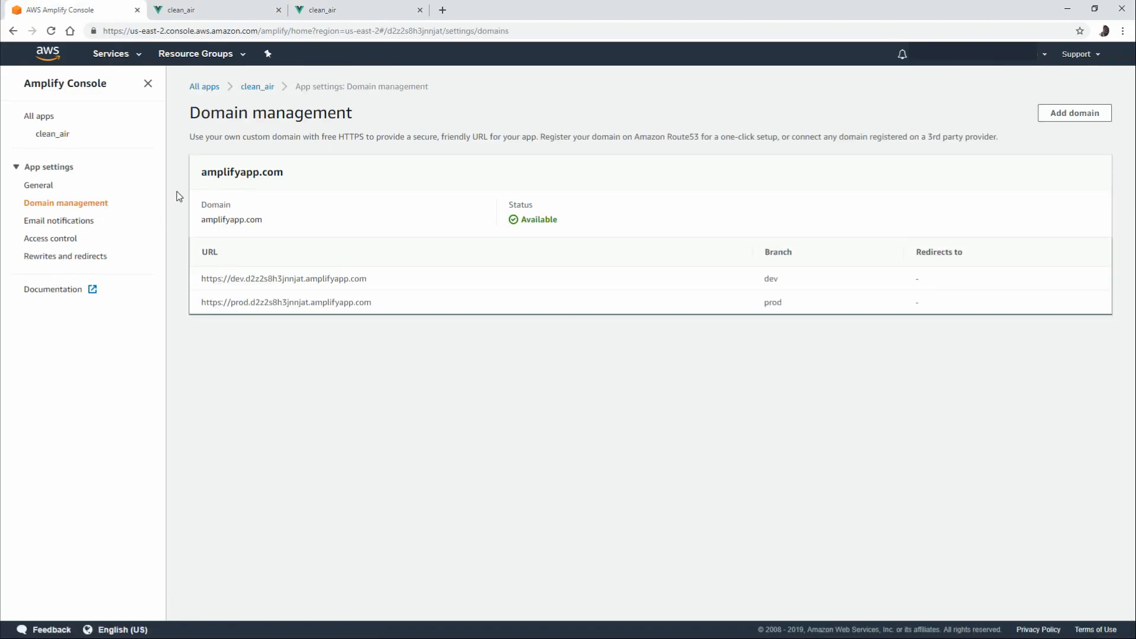
mouse_move(203, 205)
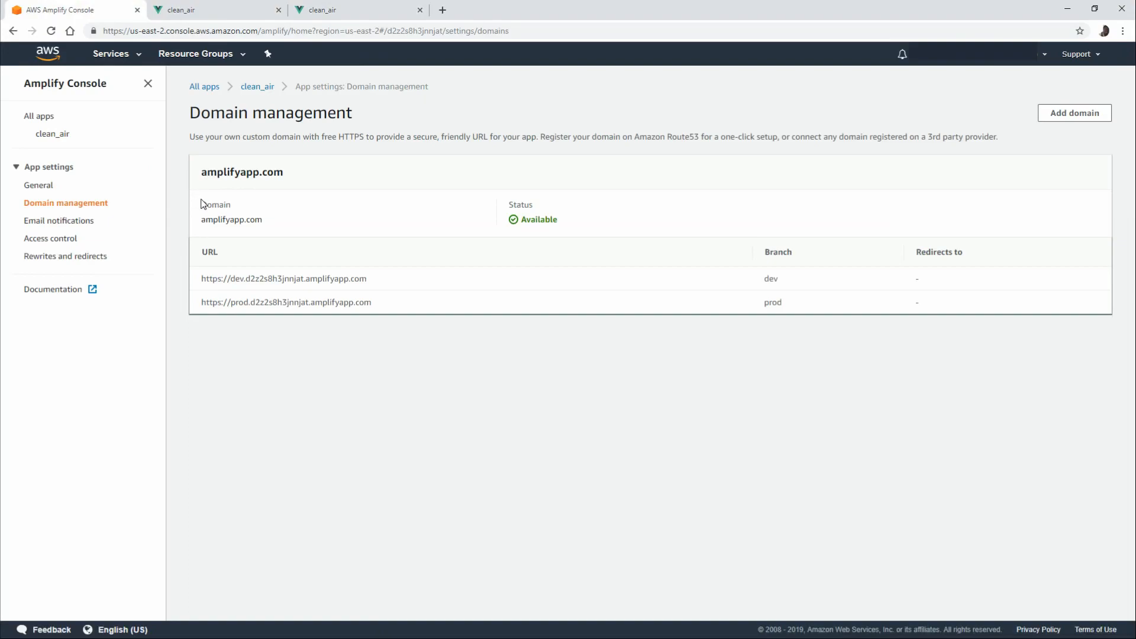
mouse_move(520, 286)
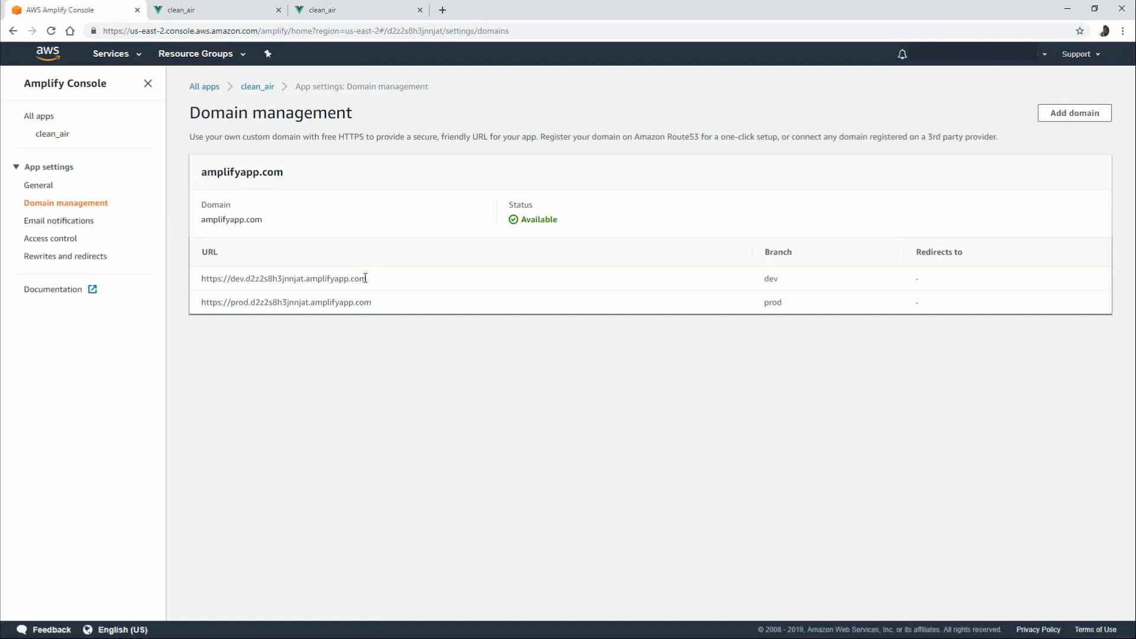
mouse_move(293, 279)
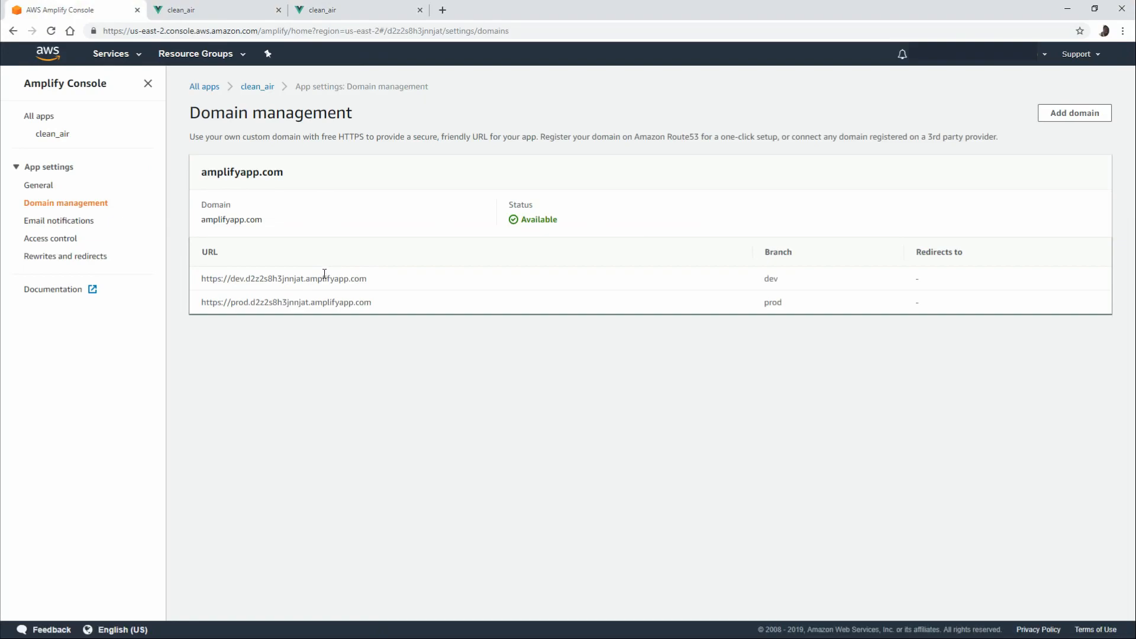
mouse_move(305, 299)
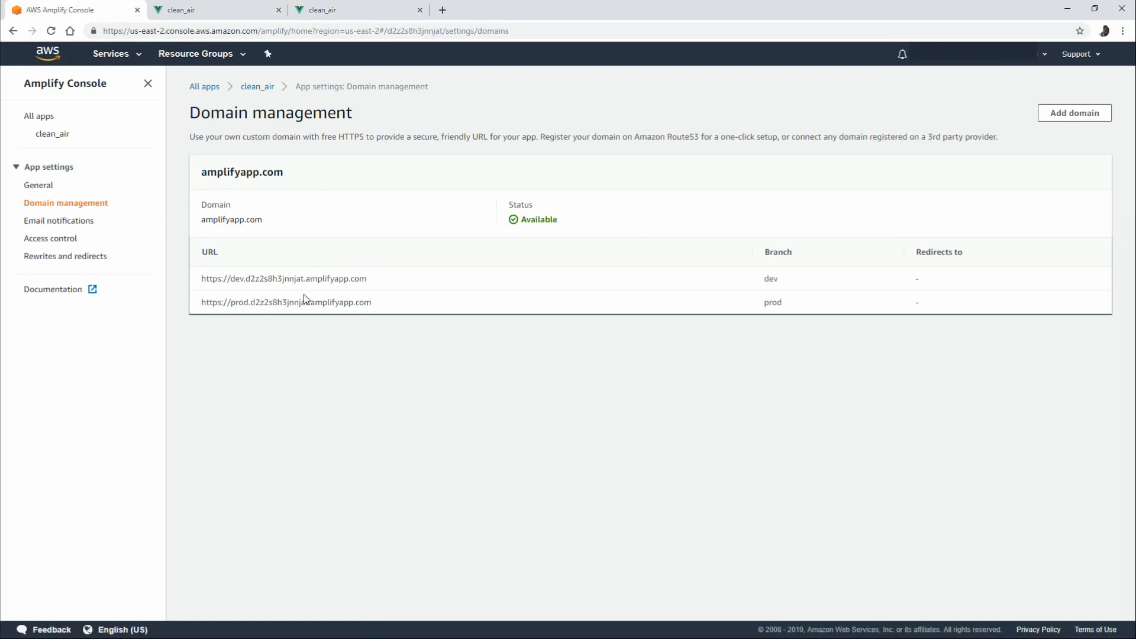
- Review the empty email notifications list, start the Manage notifications form, then cancel without saving
left_click(60, 220)
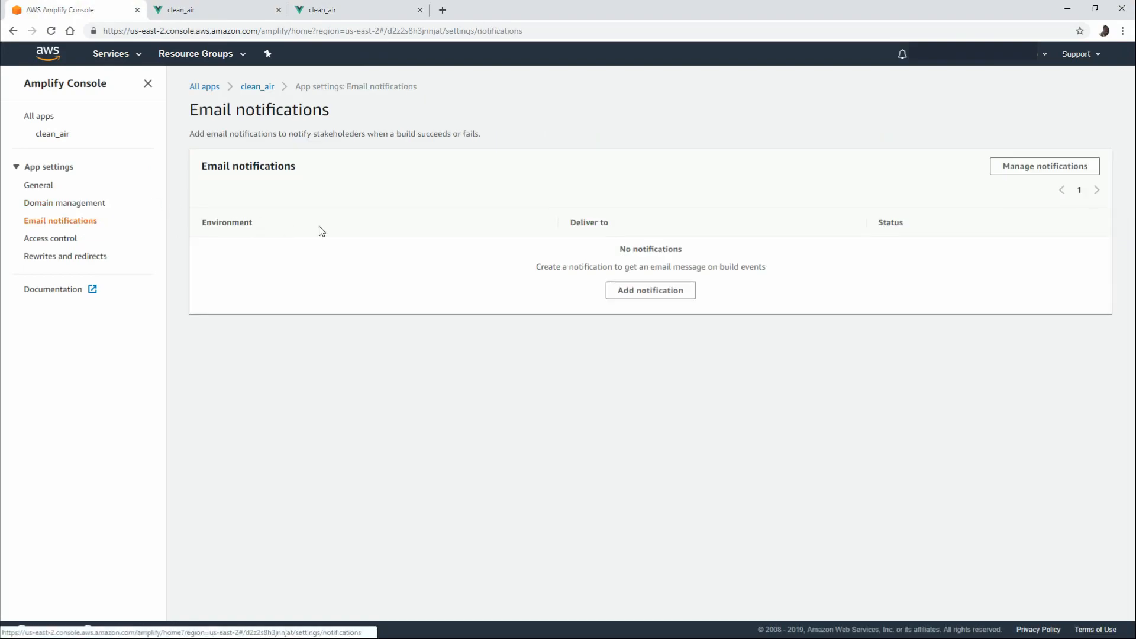
left_click(1044, 165)
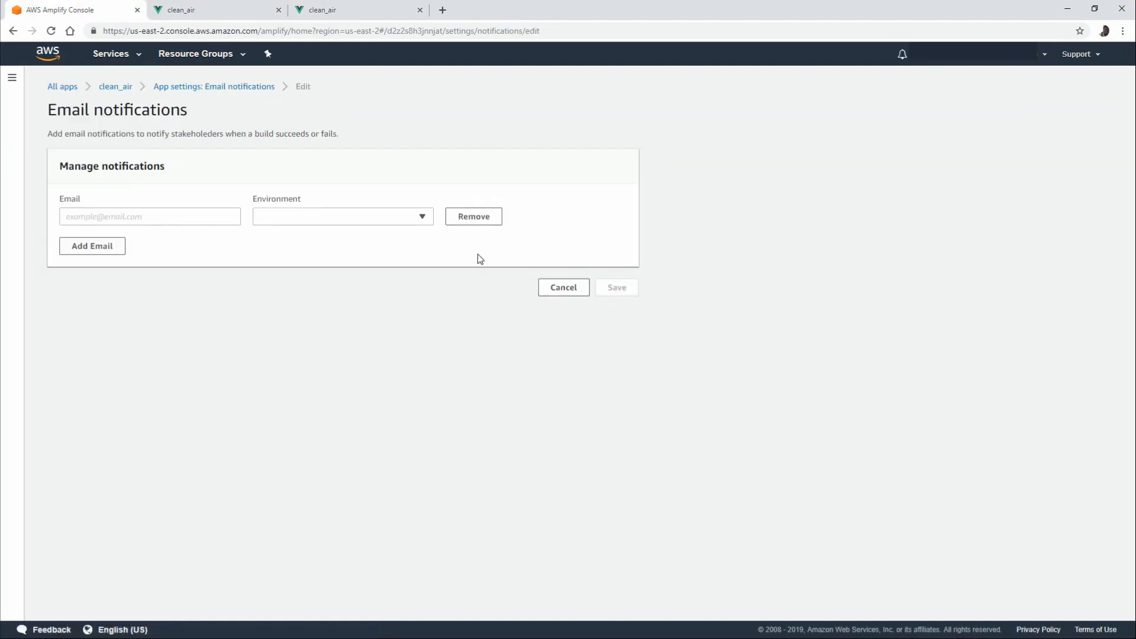
left_click(149, 216)
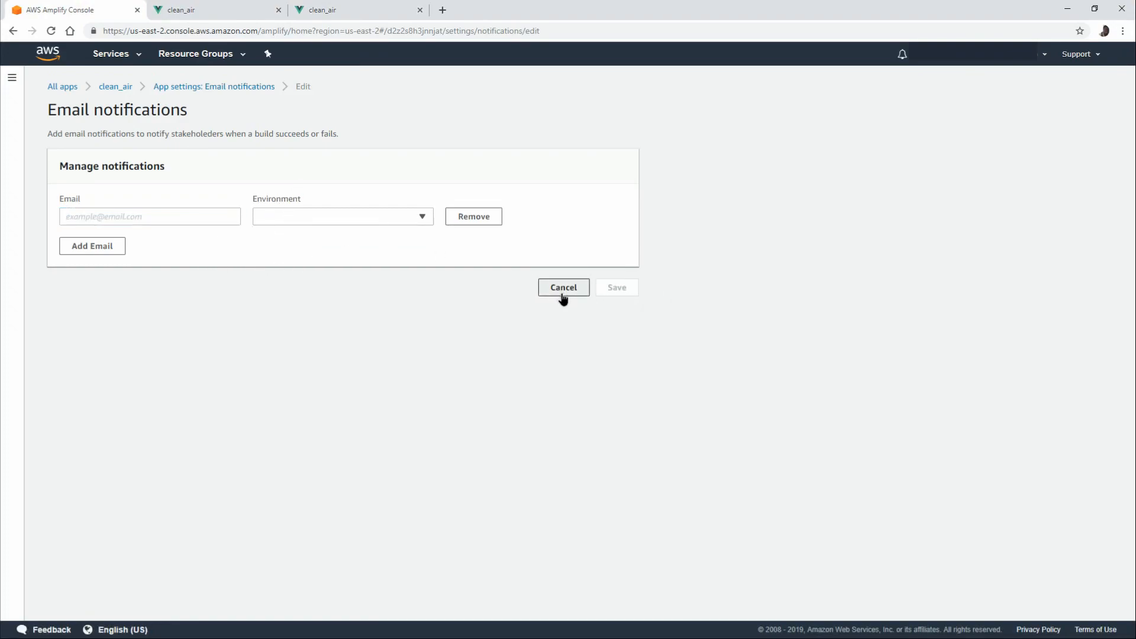
left_click(563, 287)
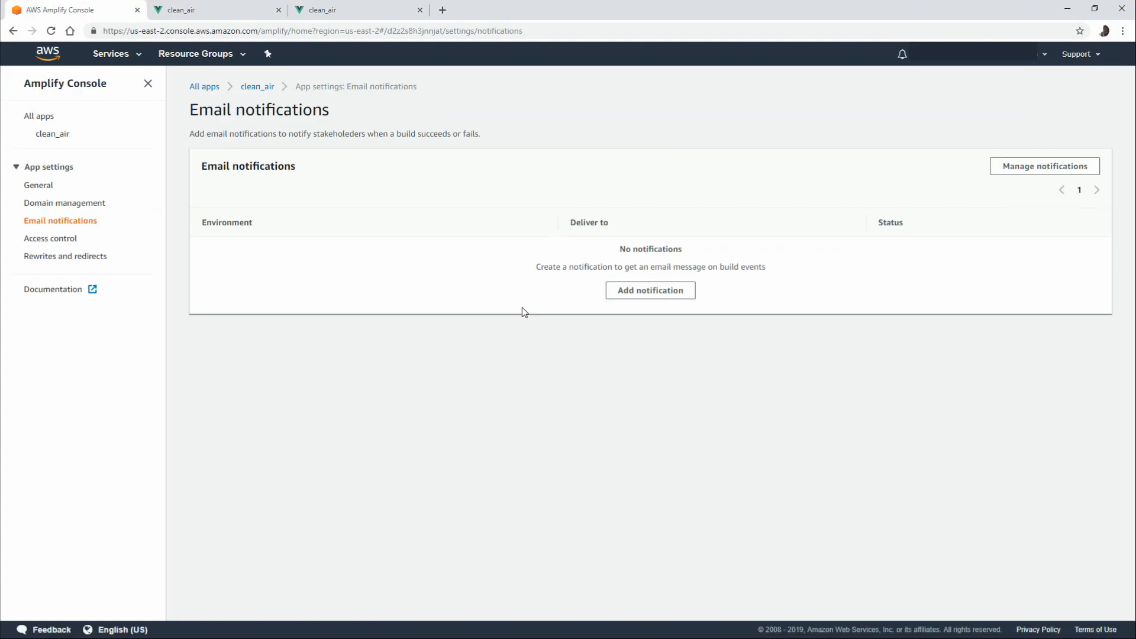
mouse_move(207, 182)
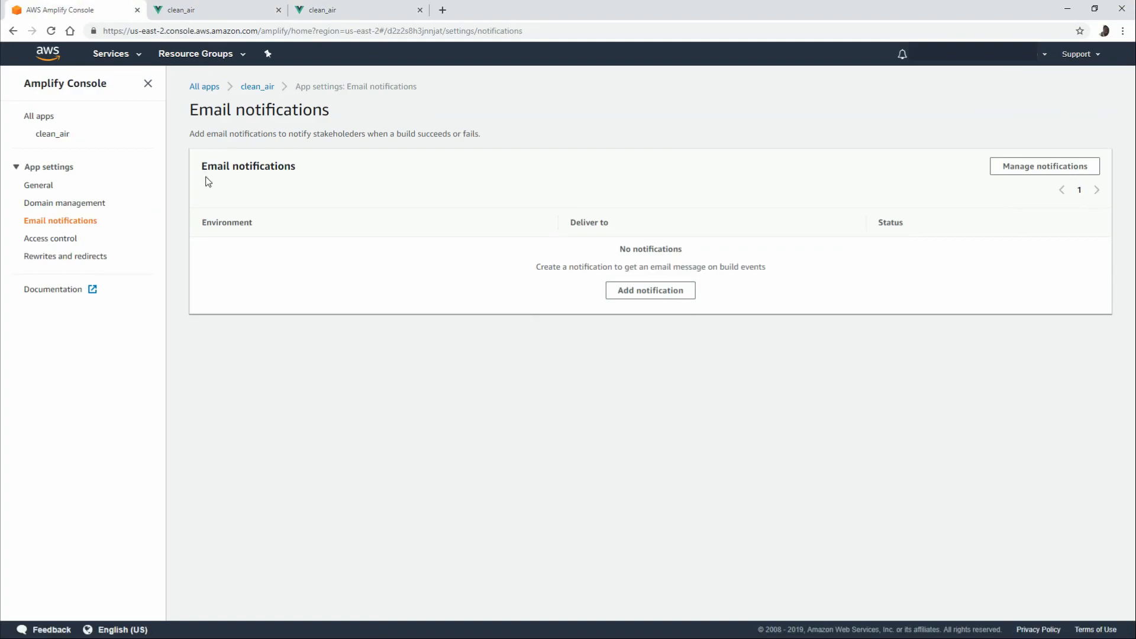
- In Access control's Manage access form, set dev to Restricted - password required, leaving prod public
left_click(50, 238)
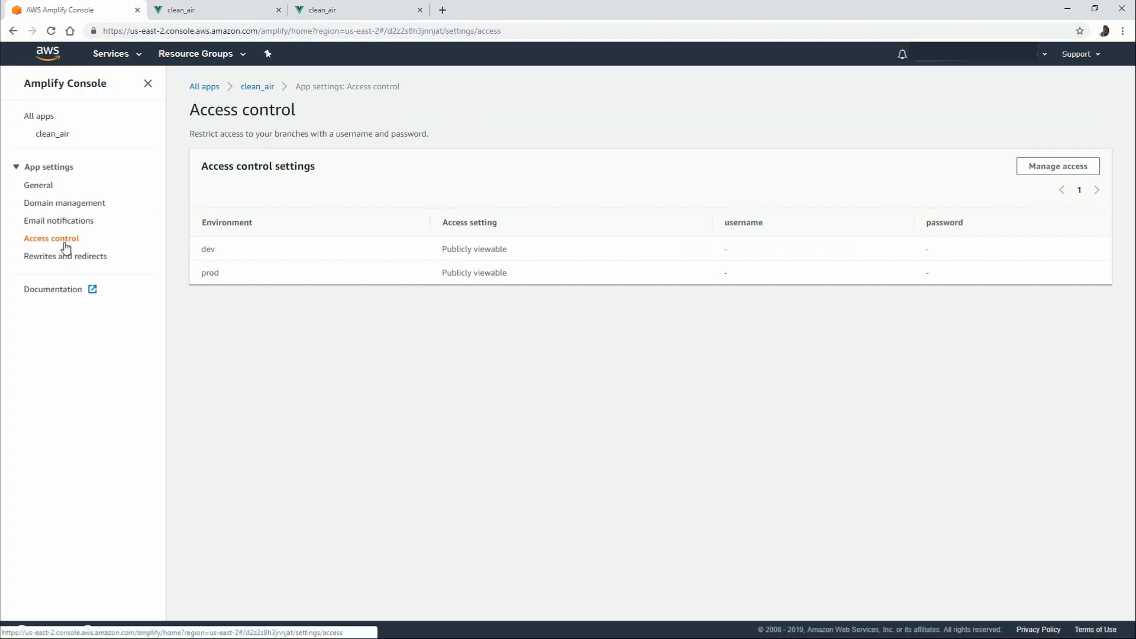
mouse_move(879, 201)
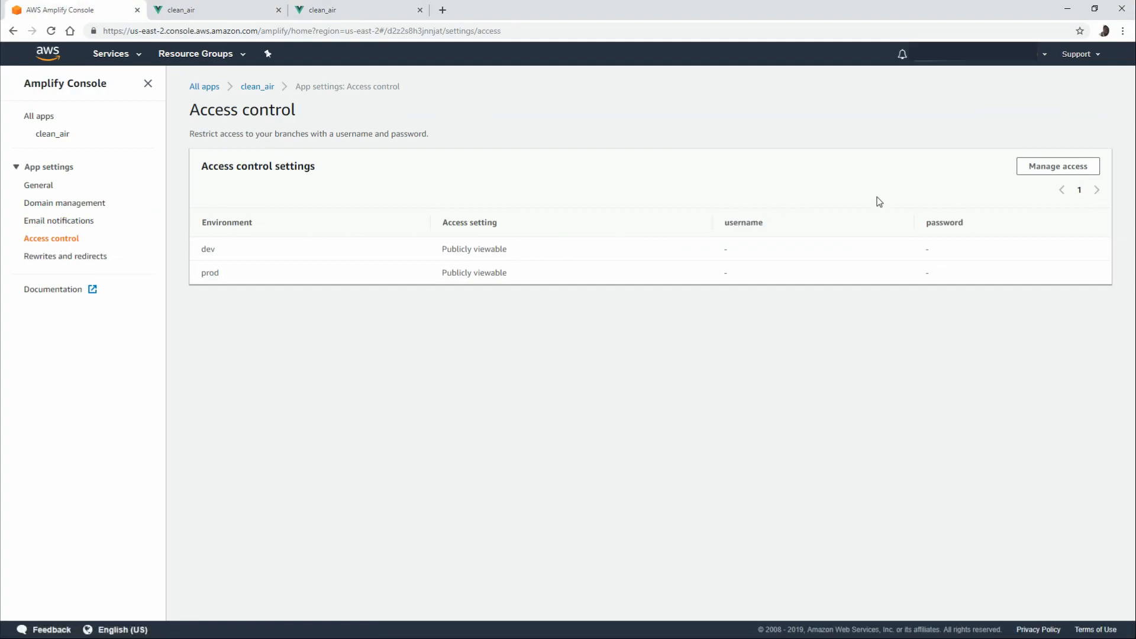
left_click(1057, 166)
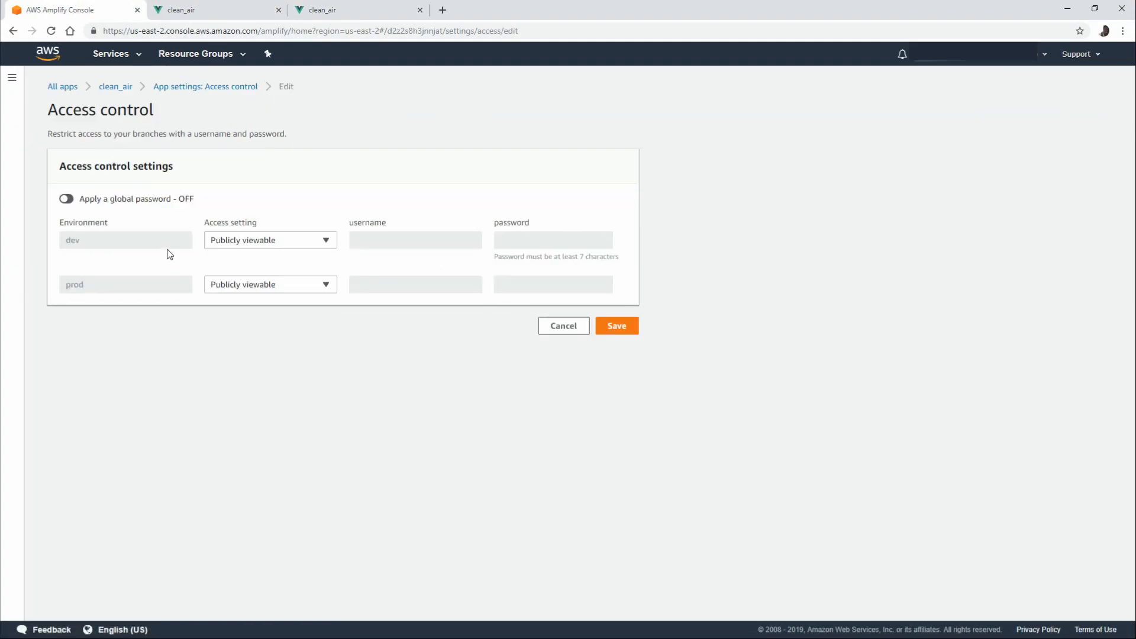
left_click(269, 240)
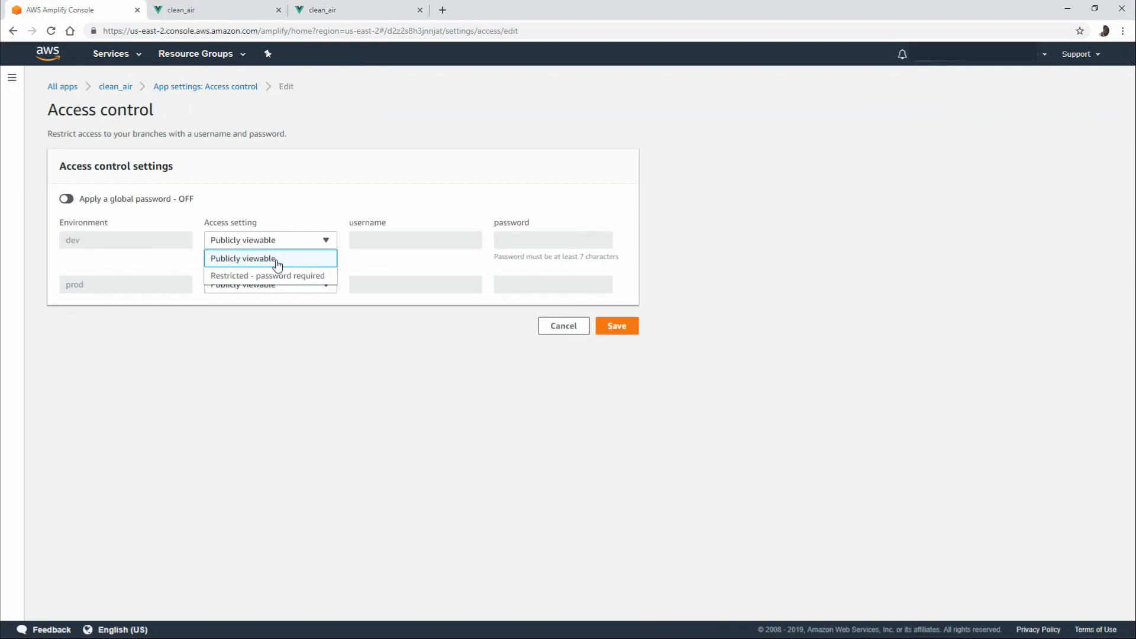
left_click(267, 276)
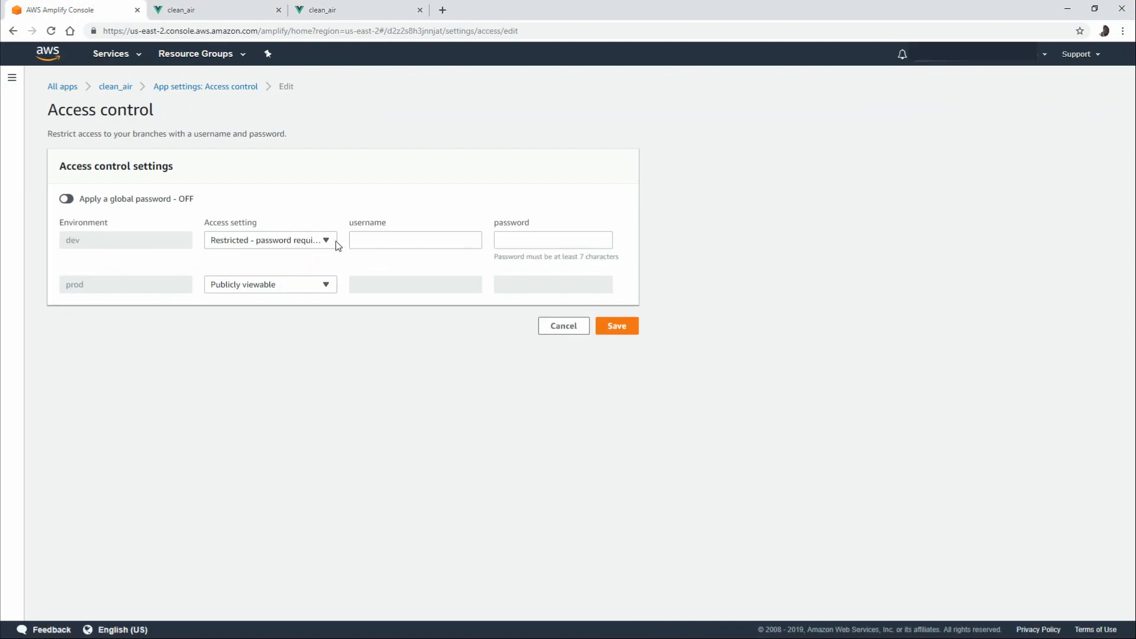